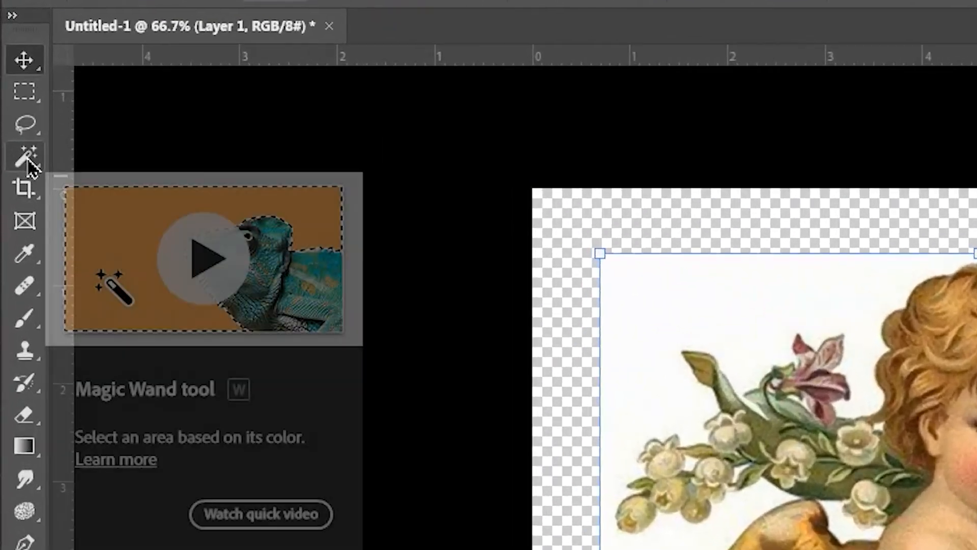
# Step: Select the cherub's left wing by colour, cut it from Layer 1 and clear the selection
pyautogui.click(25, 156)
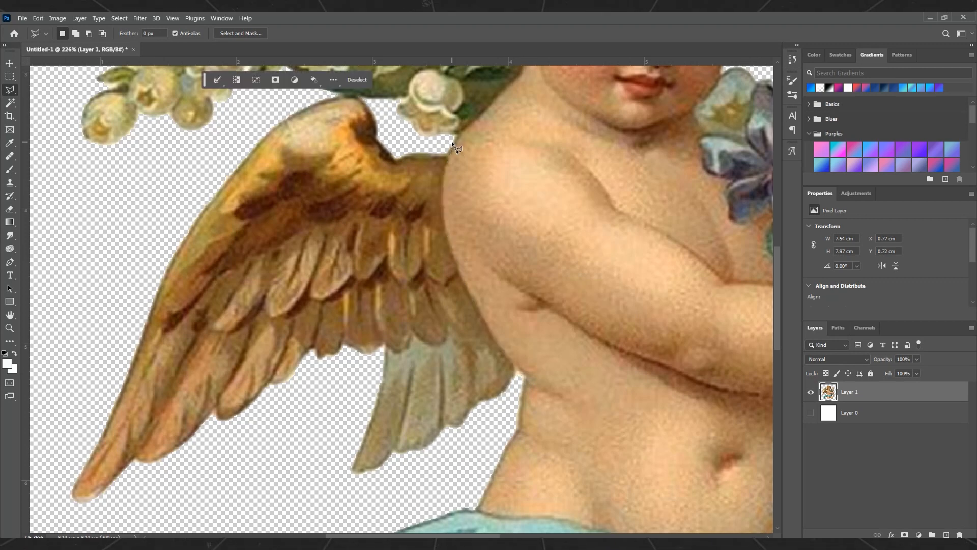
pyautogui.press('ctrl+x')
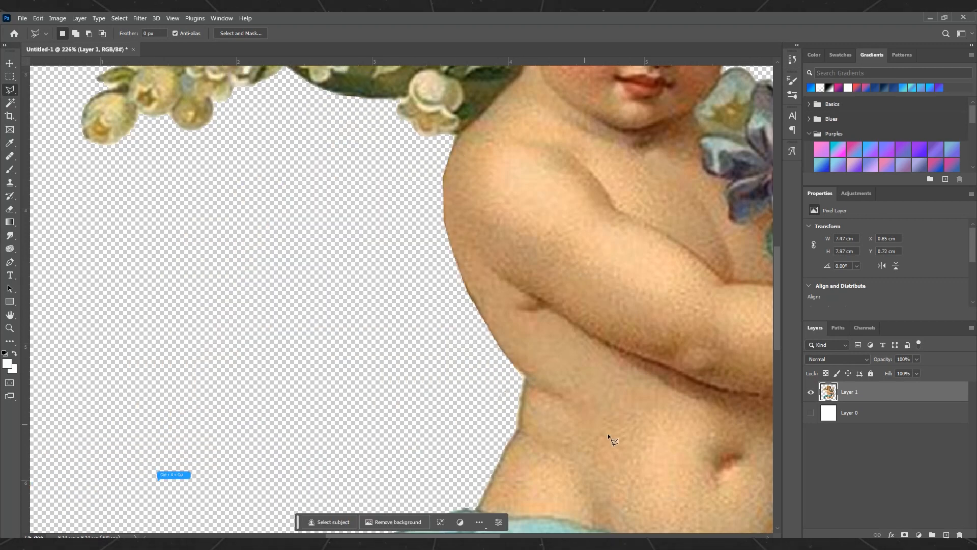
pyautogui.press('ctrl+v')
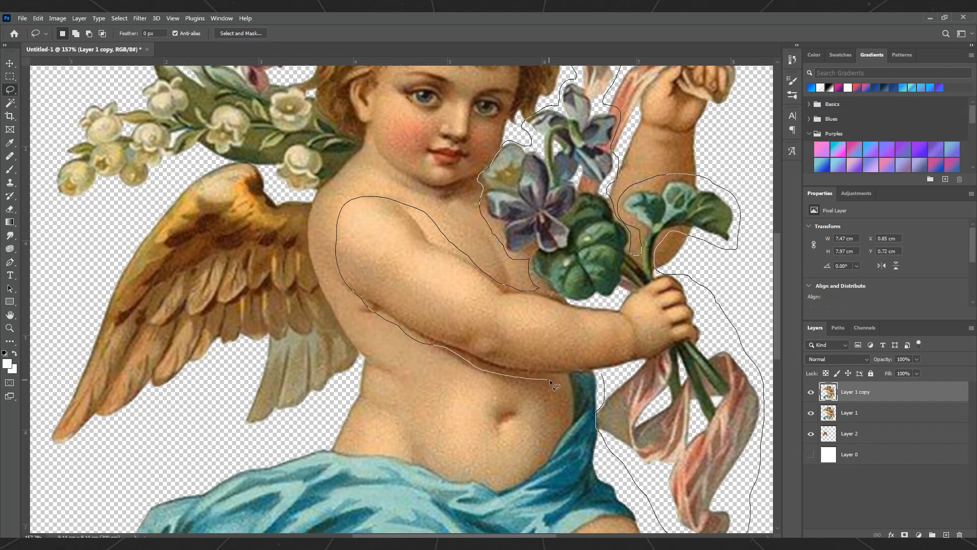
# Step: Copy the lassoed arm and bouquet onto its own new layer
pyautogui.press('ctrl+x')
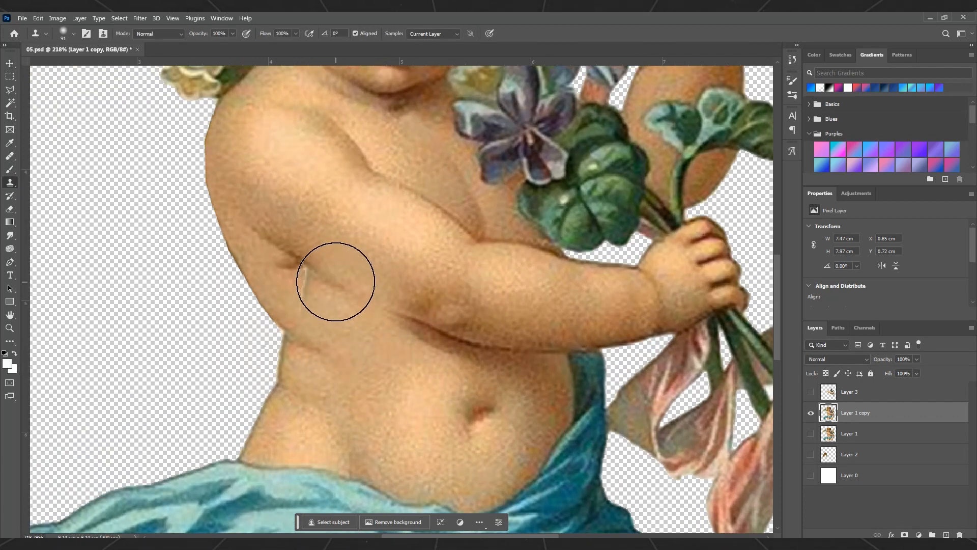
# Step: Clone-stamp matching skin over the pale gap under the cherub's upper arm
pyautogui.moveTo(335, 281); pyautogui.dragTo(381, 267)
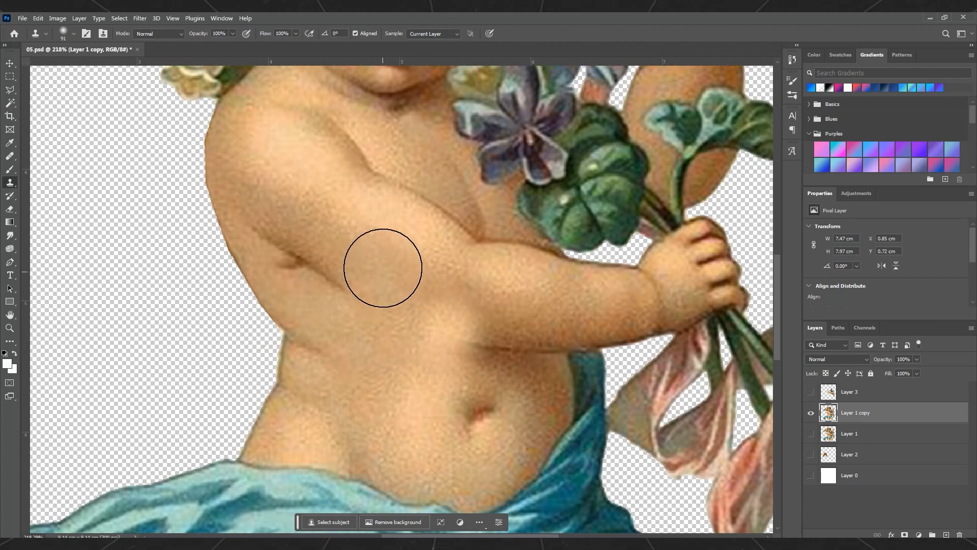
pyautogui.moveTo(383, 267); pyautogui.dragTo(297, 249)
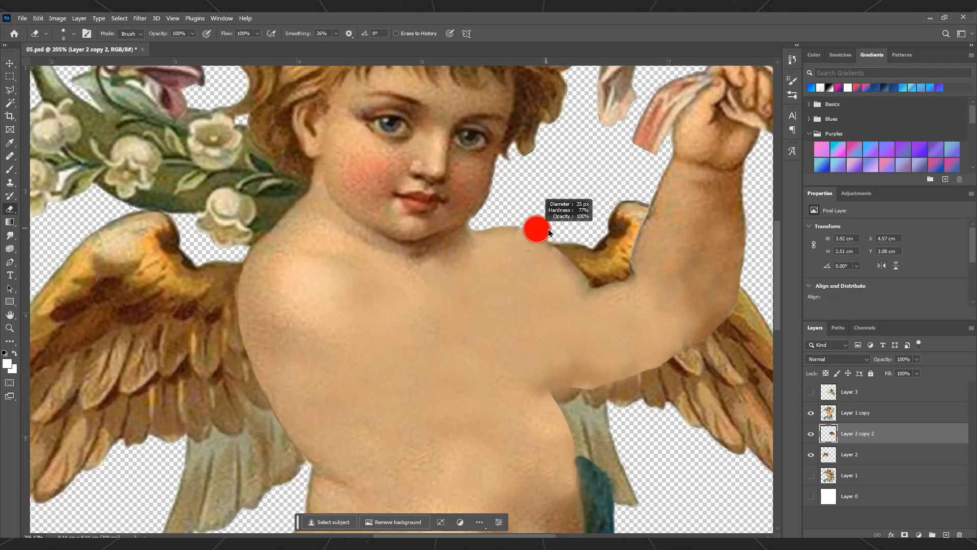
# Step: Erase a stray spot along the cherub's shoulder edge on the Layer 2 copy
pyautogui.click(314, 49)
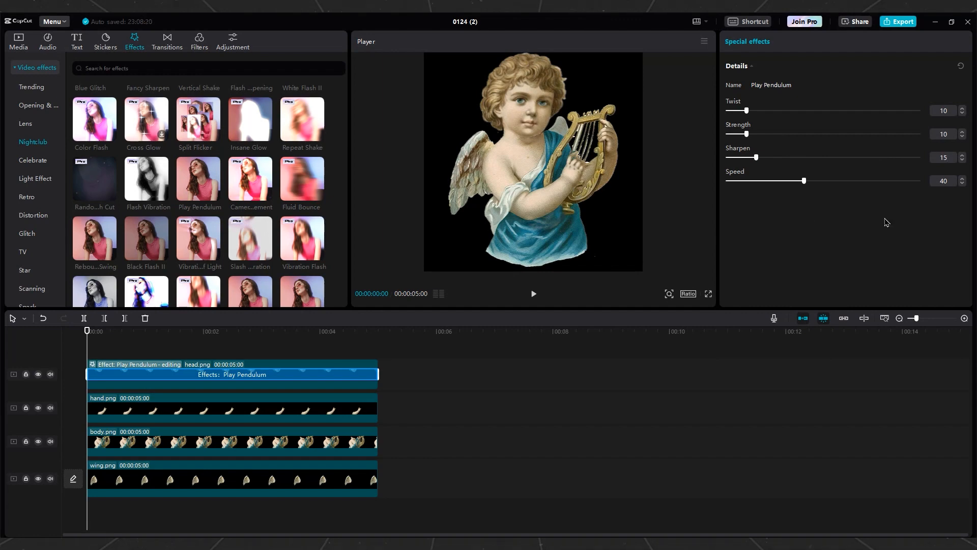
# Step: Preview the head's Play Pendulum swing and raise its speed and fine-tune its settings
pyautogui.click(532, 293)
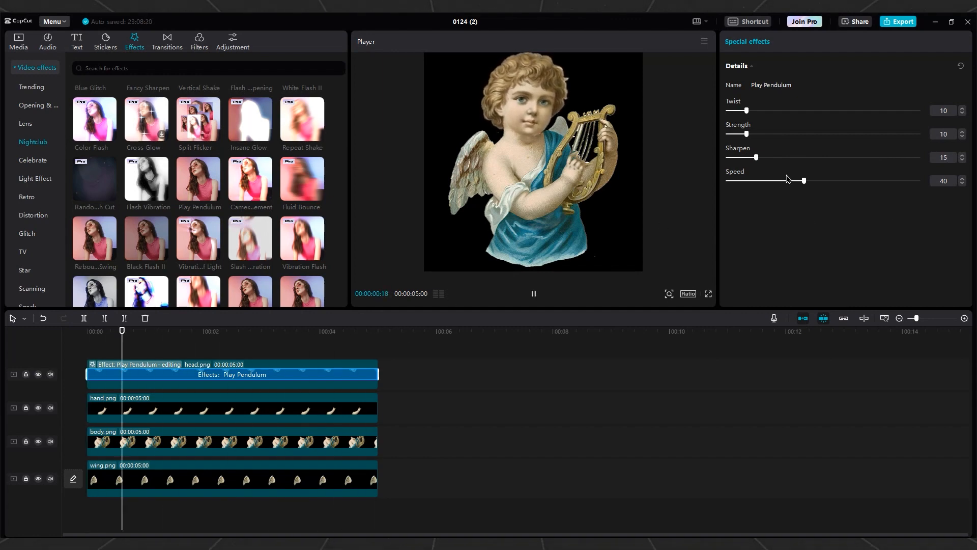
pyautogui.moveTo(803, 182); pyautogui.dragTo(842, 181)
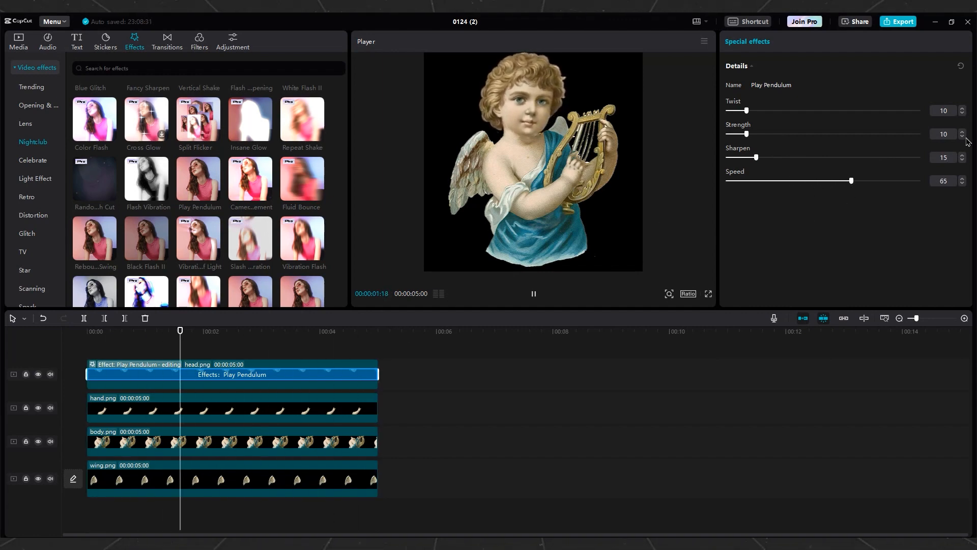
pyautogui.moveTo(739, 110); pyautogui.dragTo(758, 110)
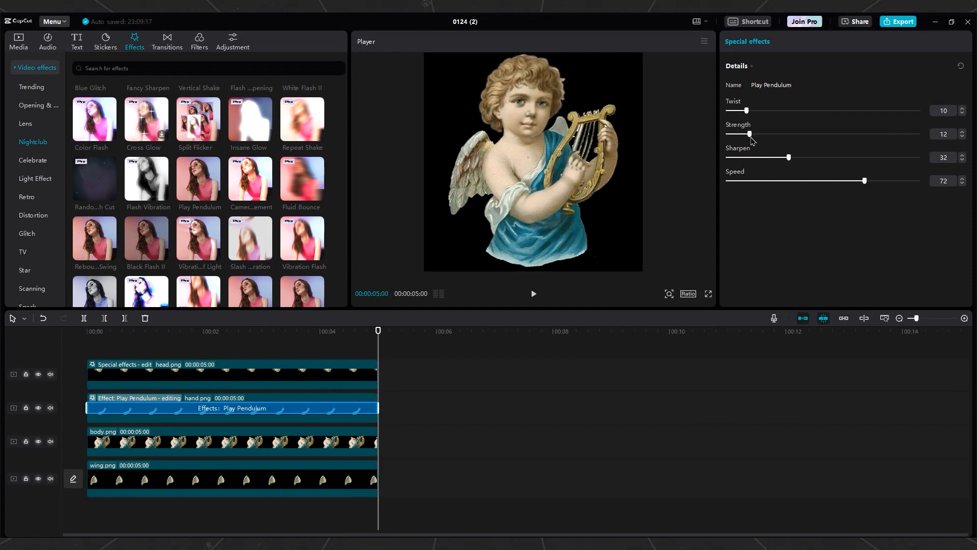
# Step: Increase the wing clip's Play Pendulum twist to 20
pyautogui.click(532, 293)
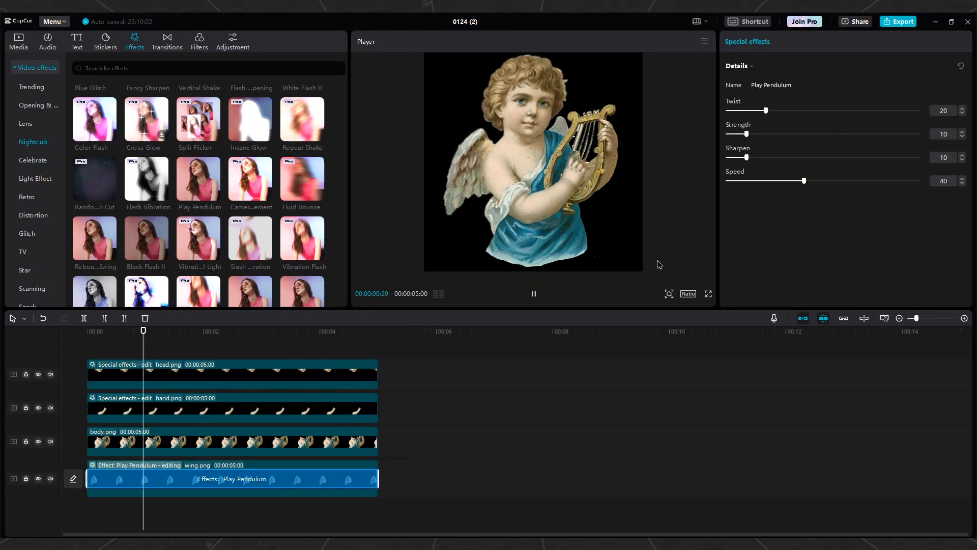
pyautogui.moveTo(804, 181); pyautogui.dragTo(860, 181)
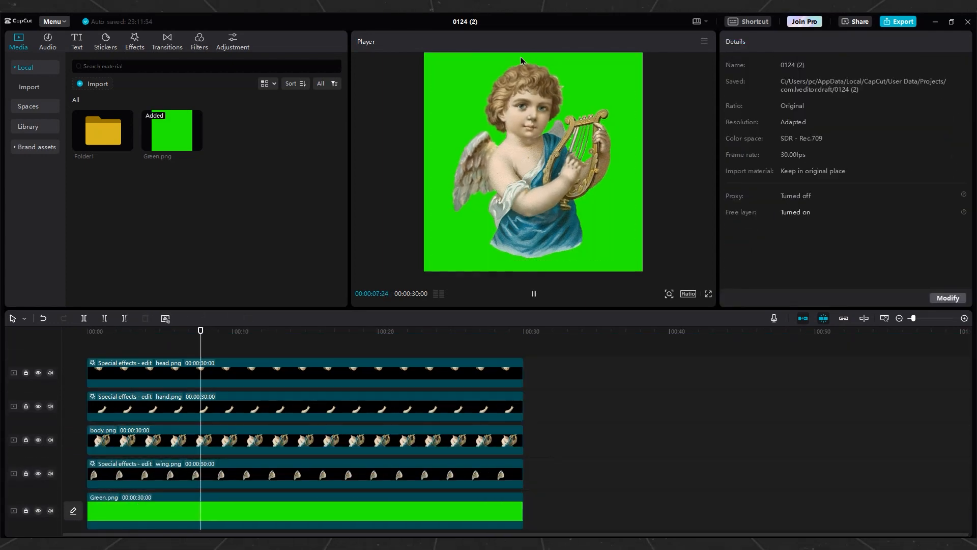
# Step: Preview the assembled cherub parts over the green background
pyautogui.click(898, 21)
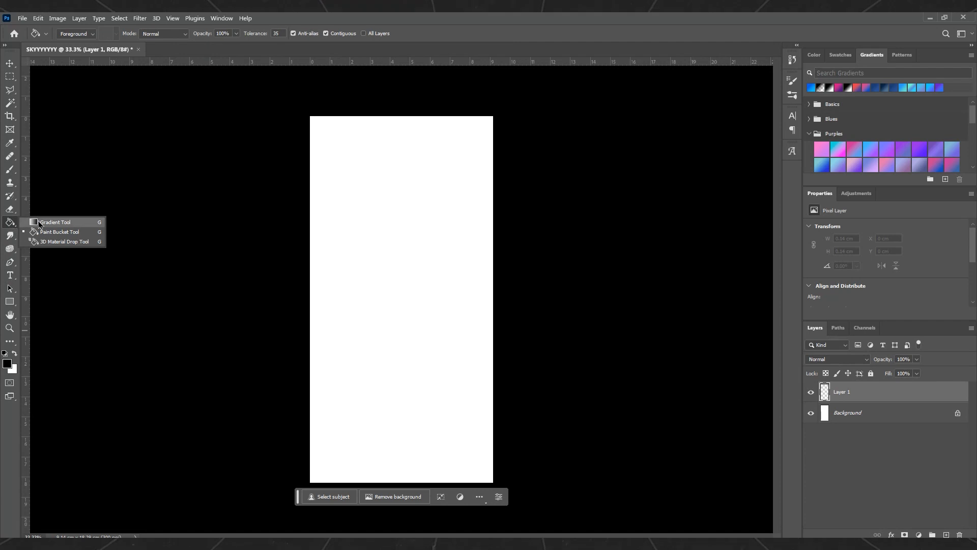
# Step: Fill the tall canvas and blend the middle cloud photo in Screen mode
pyautogui.moveTo(400, 136); pyautogui.dragTo(397, 420)
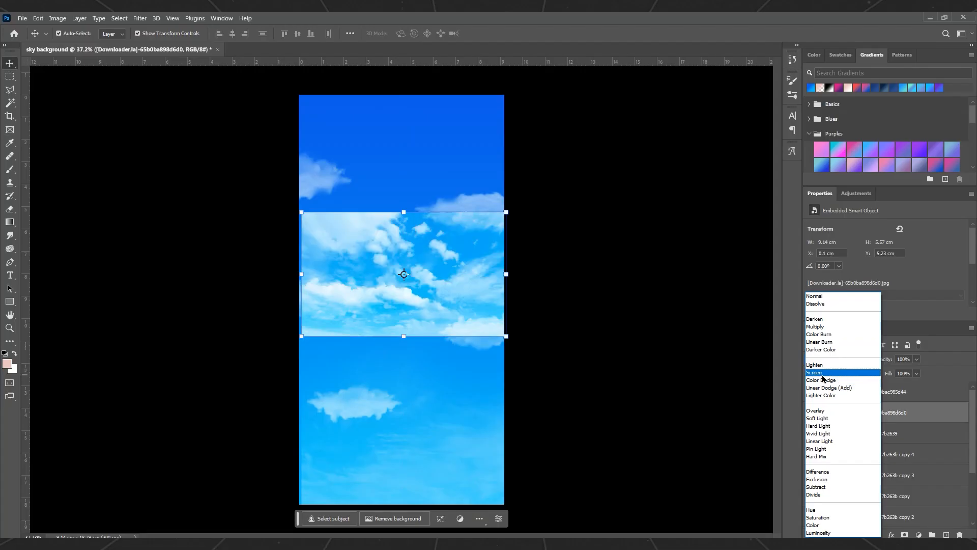
pyautogui.click(814, 373)
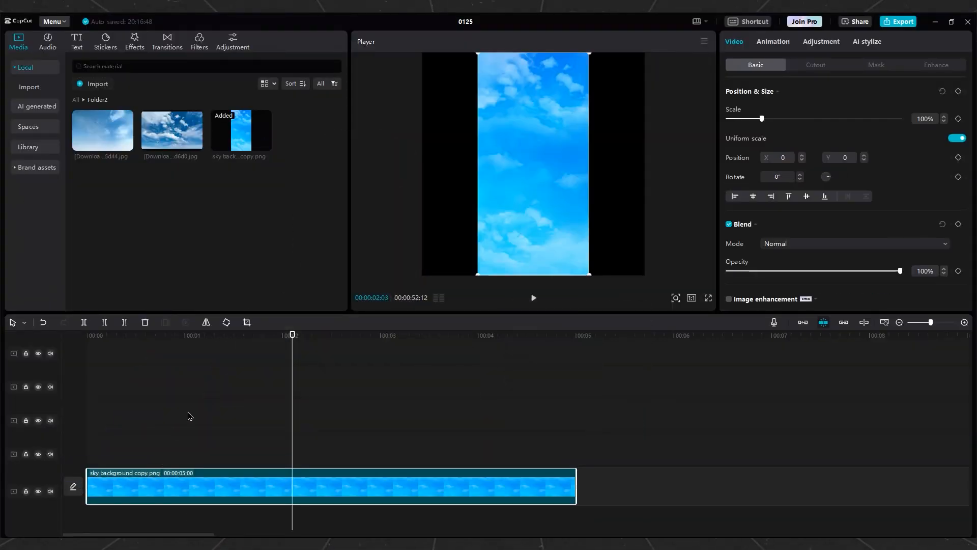
# Step: Scale the sky image to about 204% and keyframe its size and position
pyautogui.moveTo(761, 118); pyautogui.dragTo(798, 118)
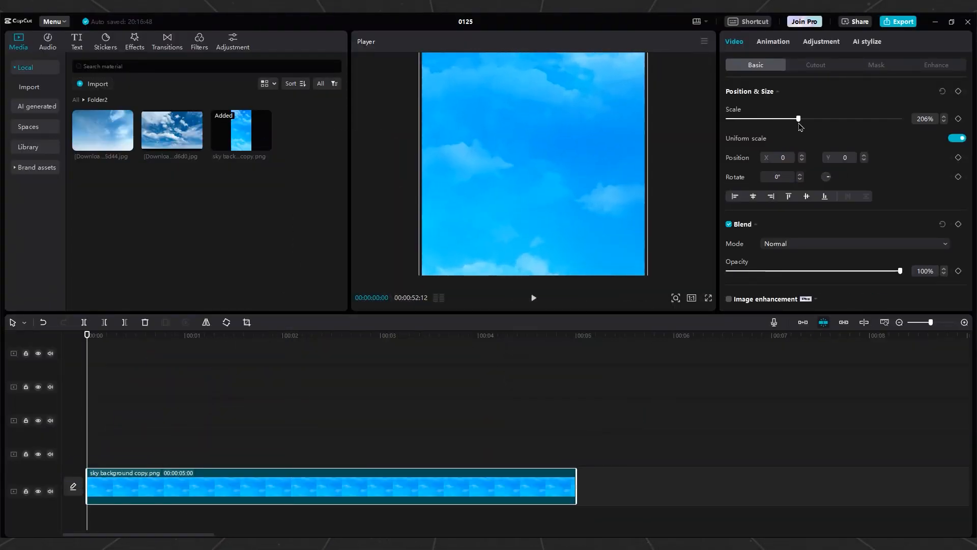
pyautogui.click(532, 297)
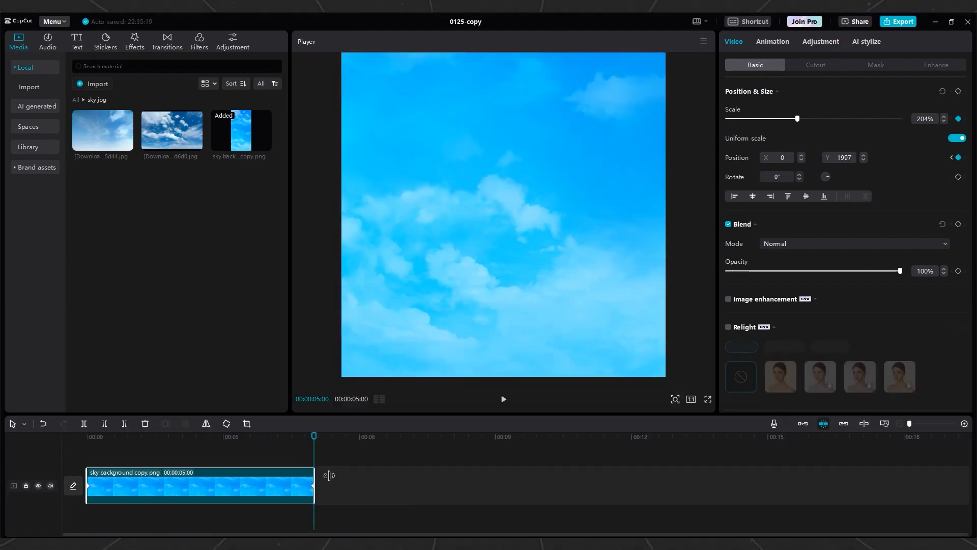
# Step: Extend the sky clip to 30 seconds and keyframe its starting vertical position
pyautogui.moveTo(313, 487); pyautogui.dragTo(476, 486)
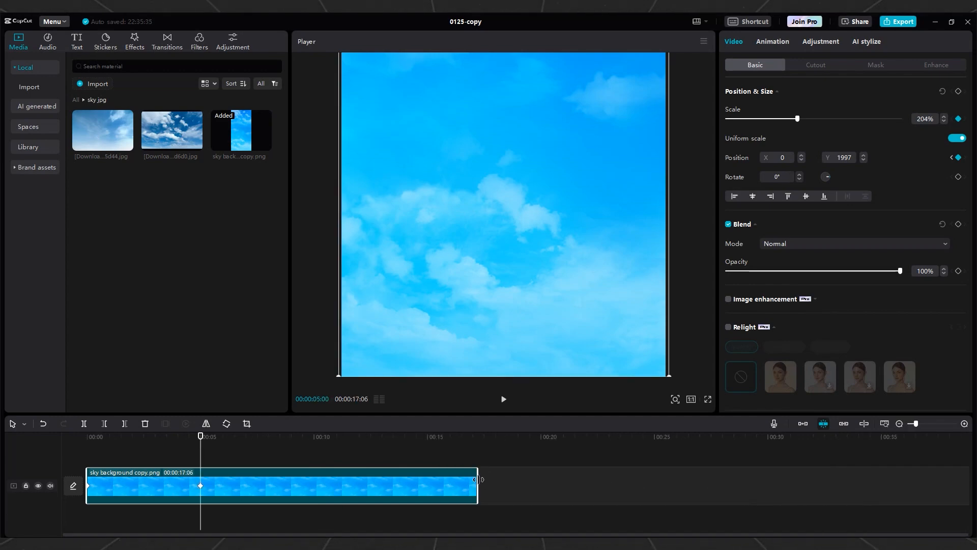
pyautogui.moveTo(476, 487); pyautogui.dragTo(770, 486)
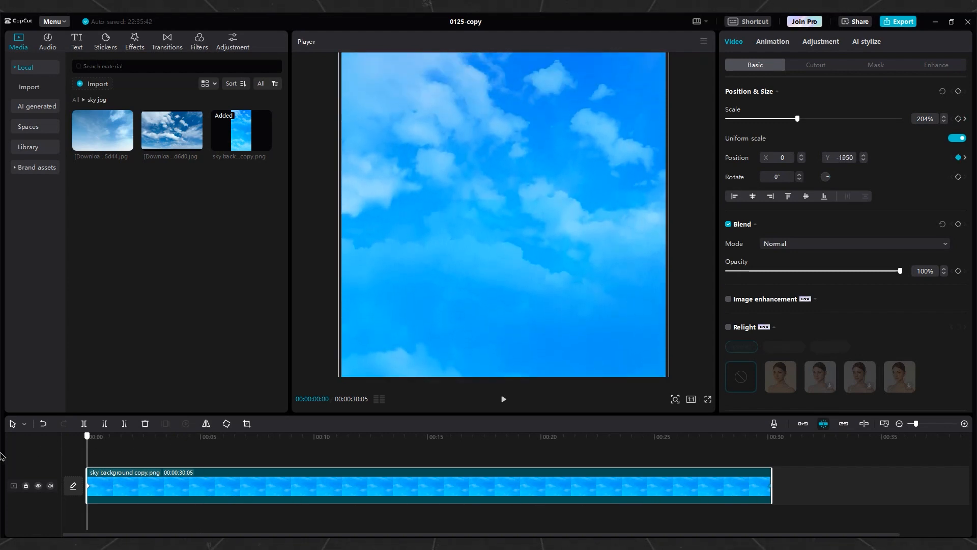
pyautogui.click(502, 399)
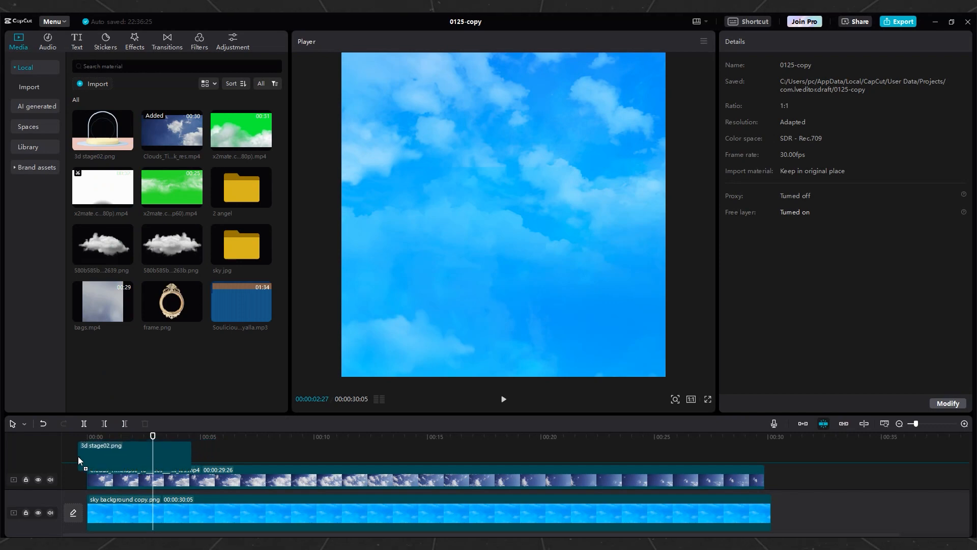
# Step: Place 3d stage02.png from Media onto the timeline
pyautogui.click(143, 467)
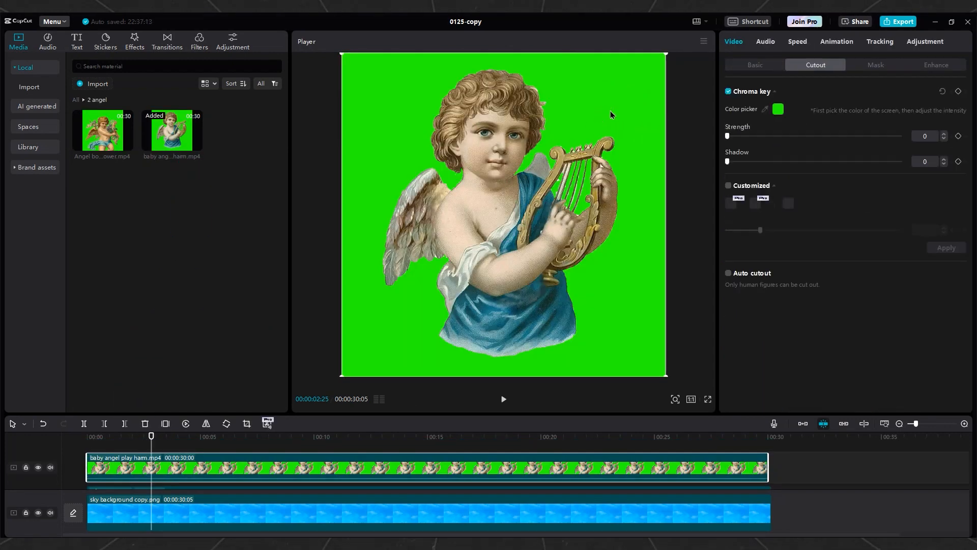
# Step: Chroma-key the harp cherub's green backdrop at strength 14 and position it beside the stage
pyautogui.moveTo(726, 136); pyautogui.dragTo(756, 135)
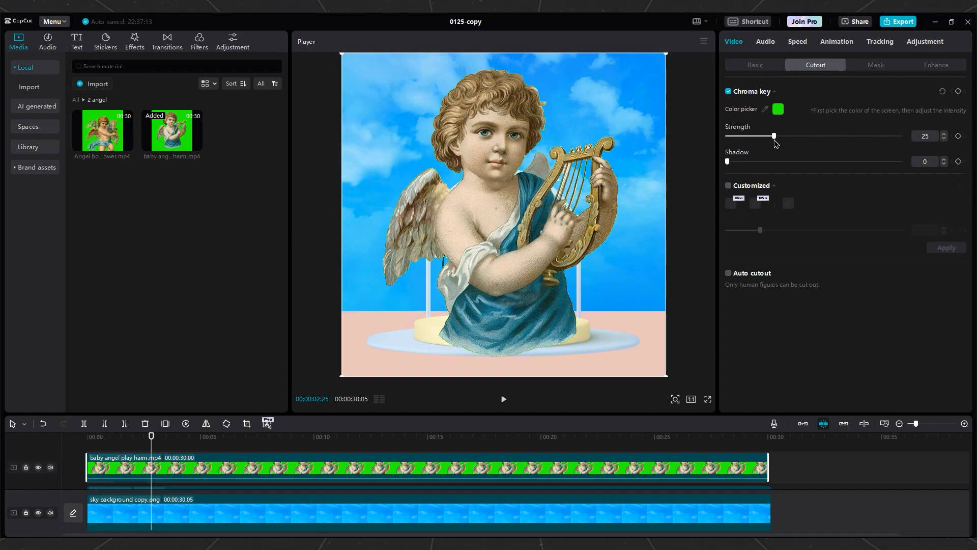
pyautogui.moveTo(756, 135); pyautogui.dragTo(748, 135)
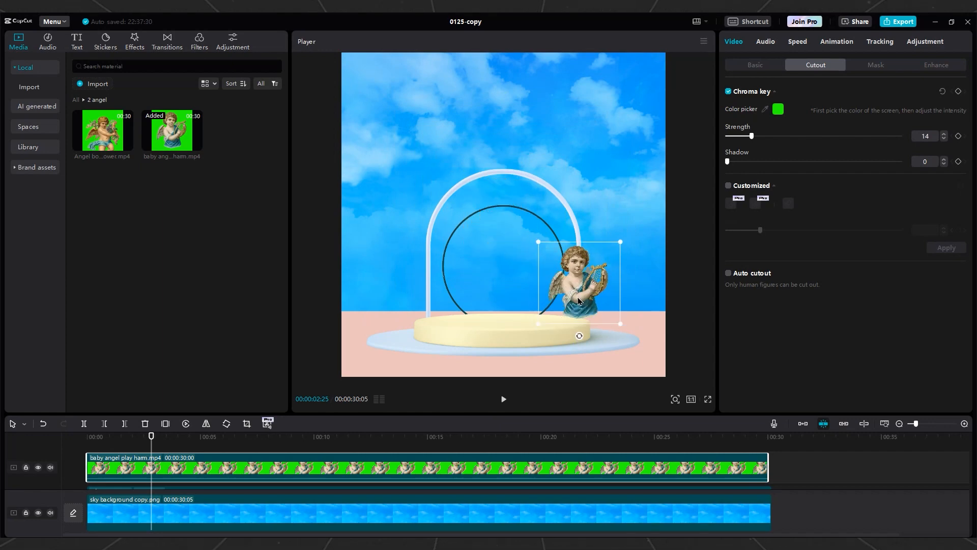
pyautogui.click(206, 424)
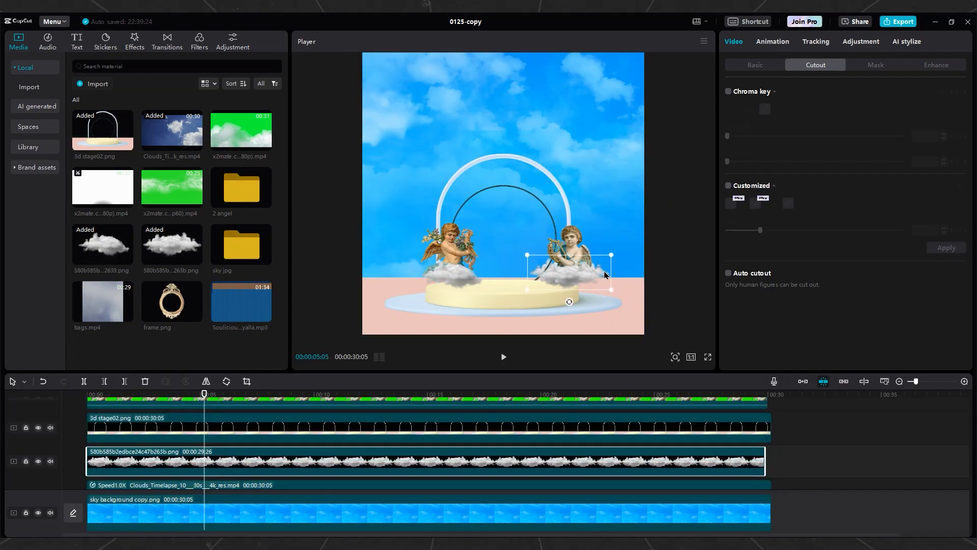
# Step: Tune the Play Pendulum effect to twist 10, strength 60, sharpen 50, speed 40
pyautogui.click(134, 37)
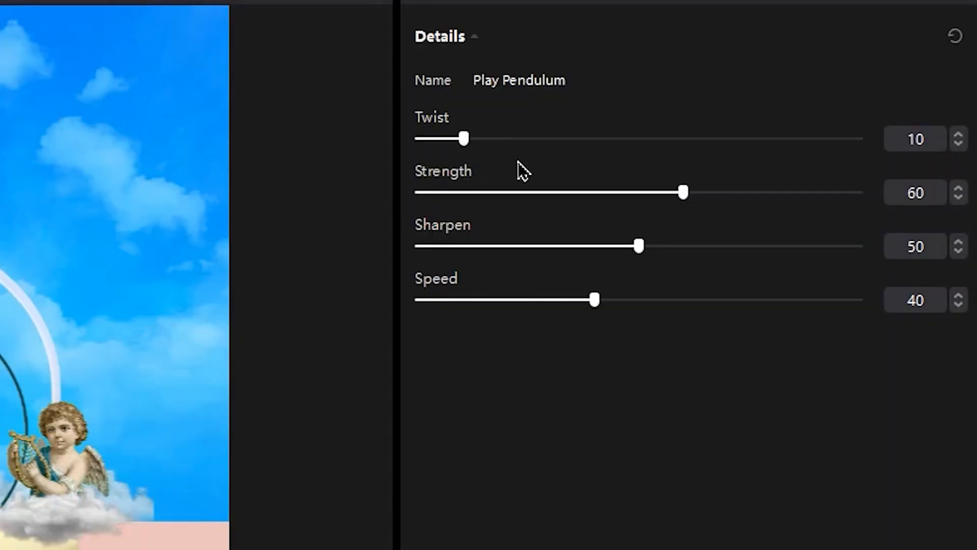
pyautogui.moveTo(684, 192); pyautogui.dragTo(462, 192)
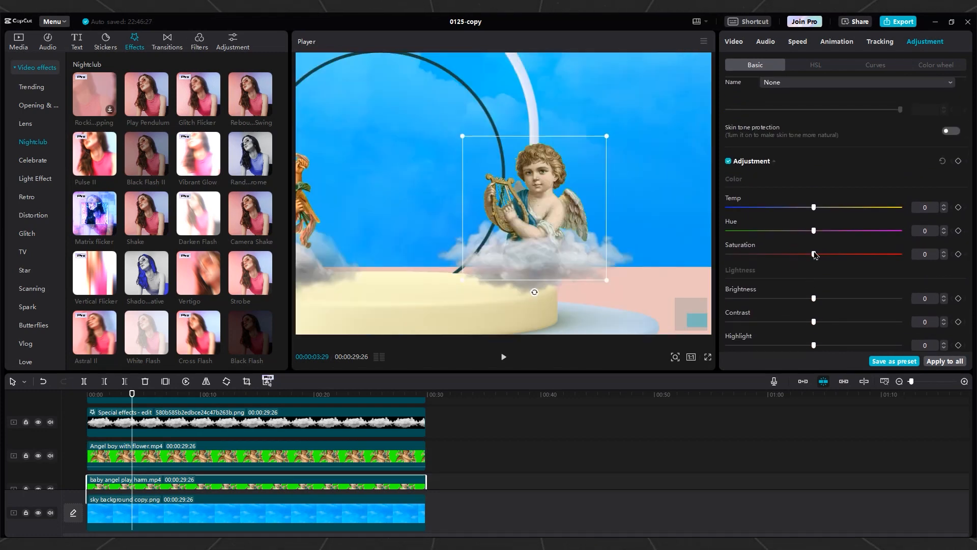
# Step: Nudge the harp cherub's Saturation slider in Adjustment > Basic
pyautogui.moveTo(814, 253); pyautogui.dragTo(848, 254)
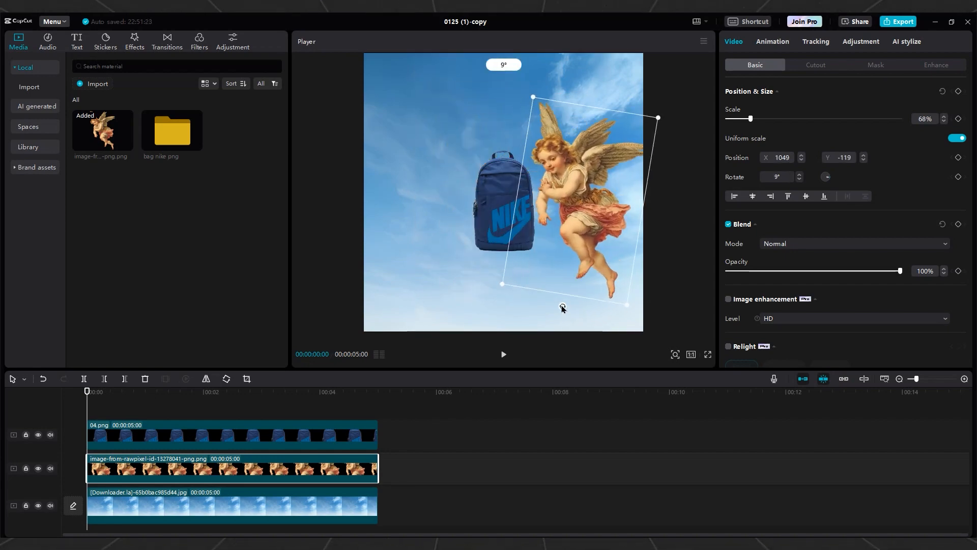
# Step: Tilt the angel 9°, swap in the yellow Nike bag, and merge bag and angel into a compound clip with Play Pendulum
pyautogui.moveTo(562, 308); pyautogui.dragTo(523, 307)
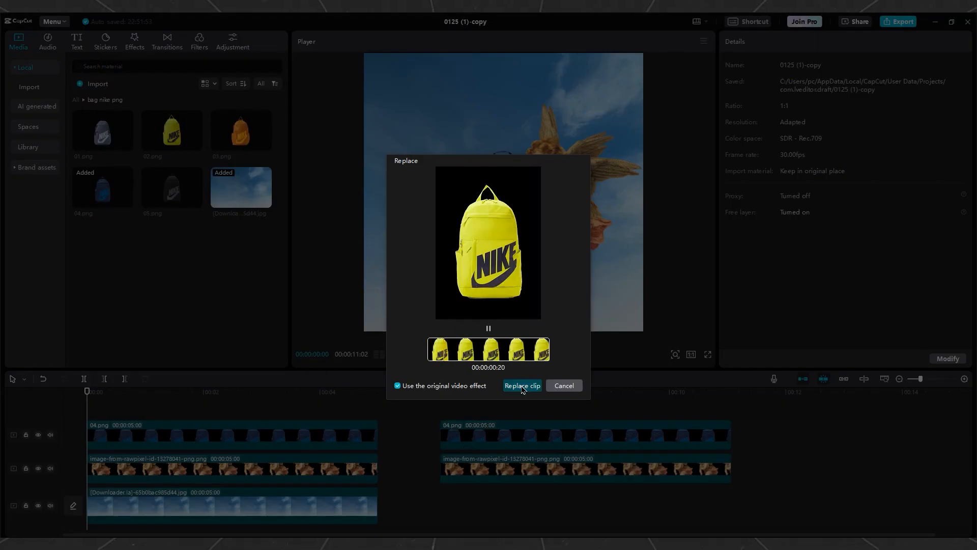
pyautogui.click(521, 385)
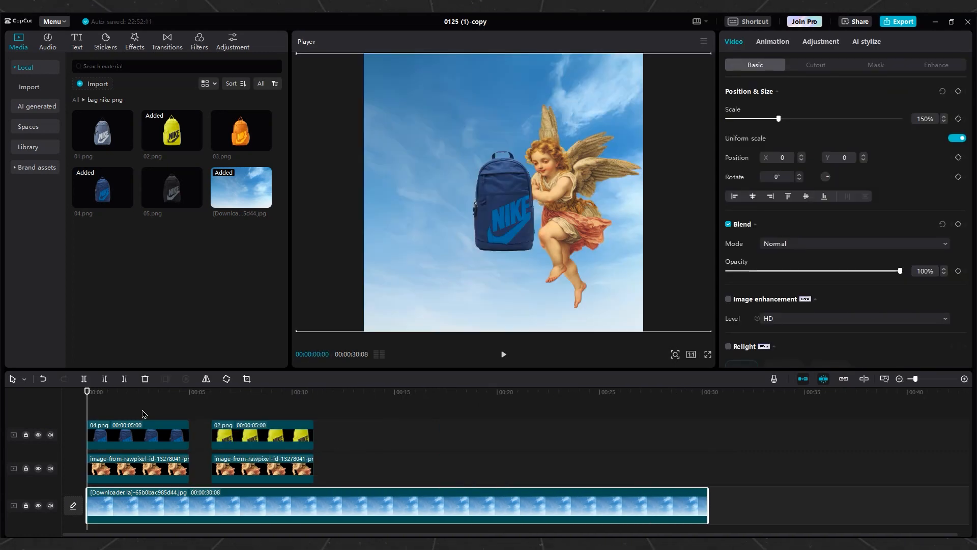
pyautogui.rightClick(139, 434)
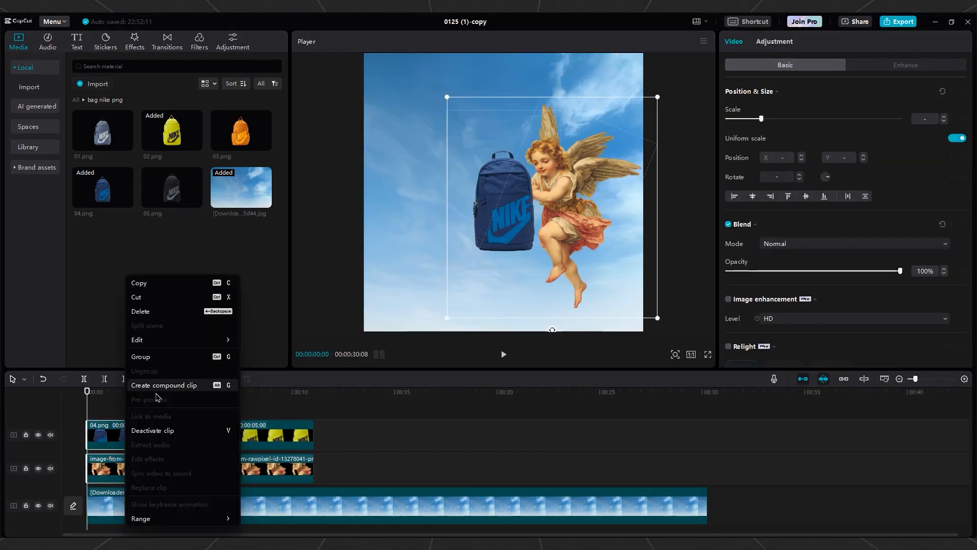
pyautogui.click(163, 385)
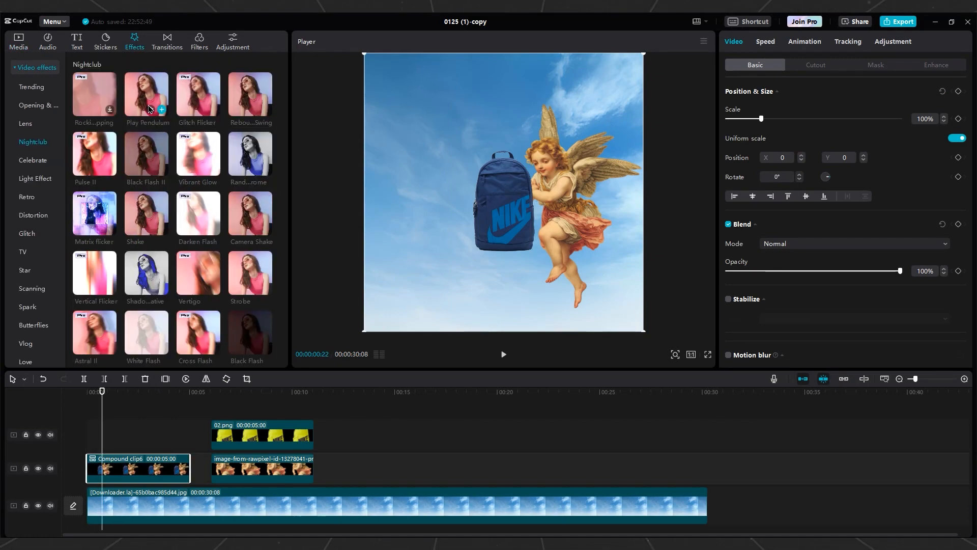
pyautogui.click(160, 110)
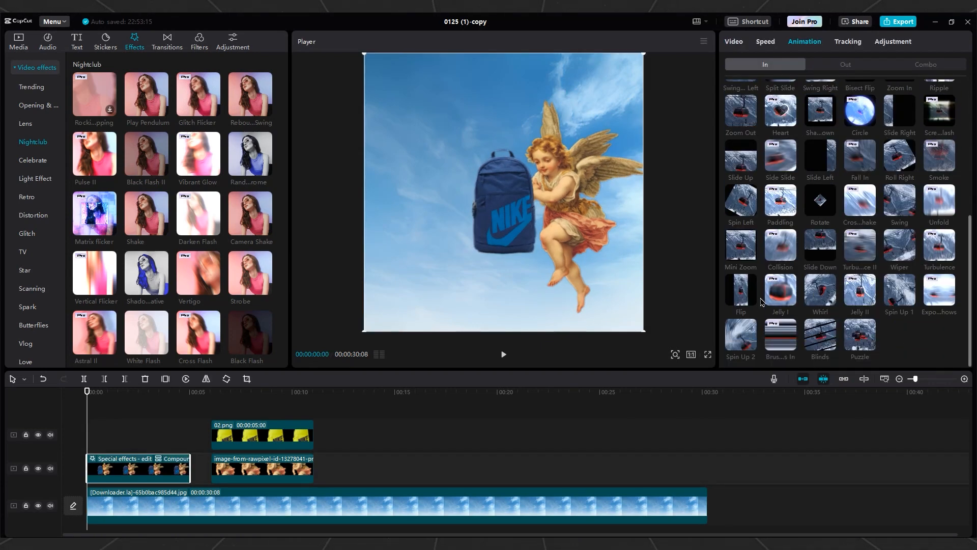
# Step: Give the bag clips slide-down entrance and exit animations, including the orange and black bag clips
pyautogui.click(820, 243)
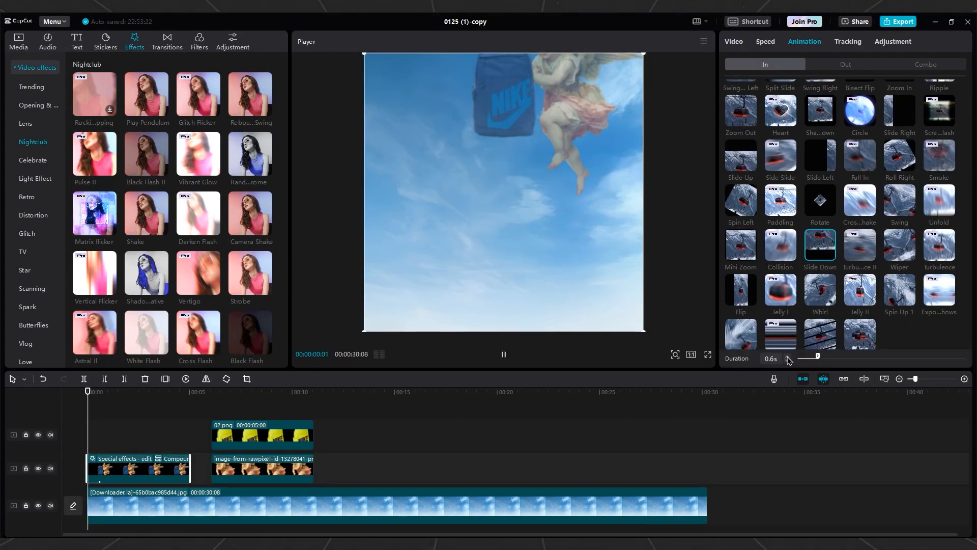
pyautogui.click(845, 64)
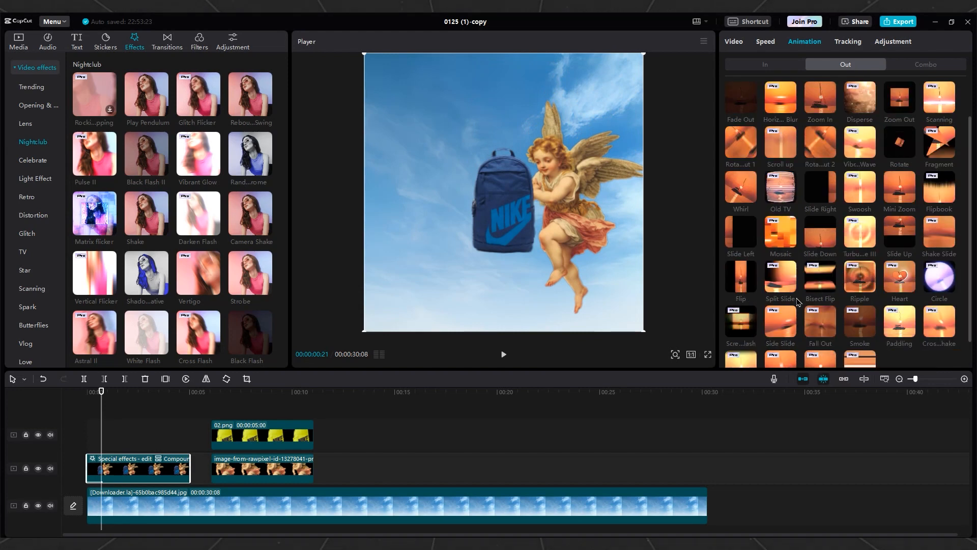
pyautogui.click(818, 188)
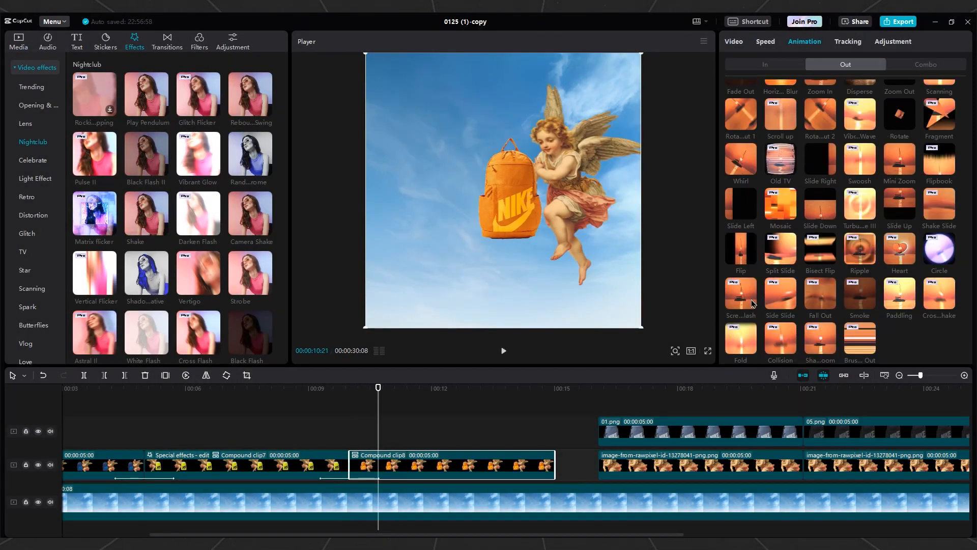
pyautogui.click(655, 464)
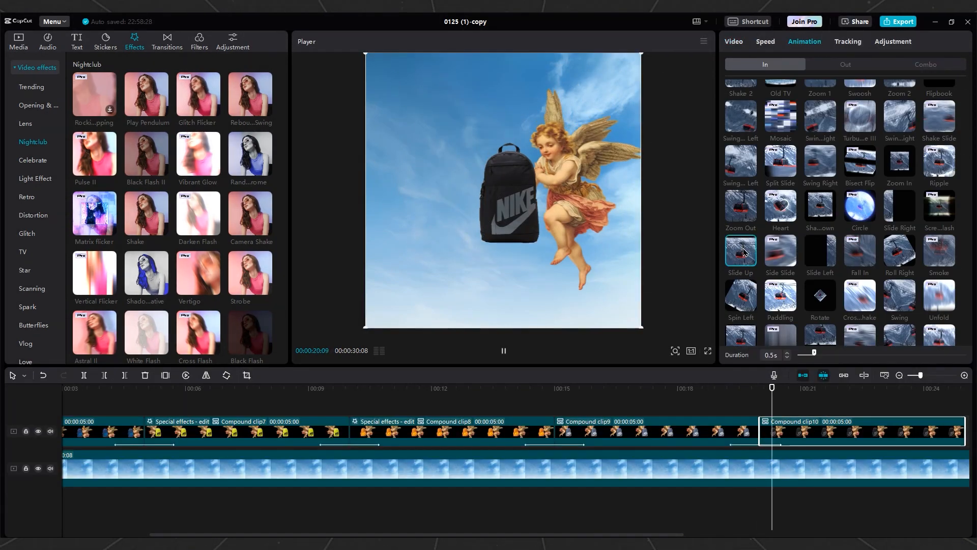
pyautogui.click(654, 430)
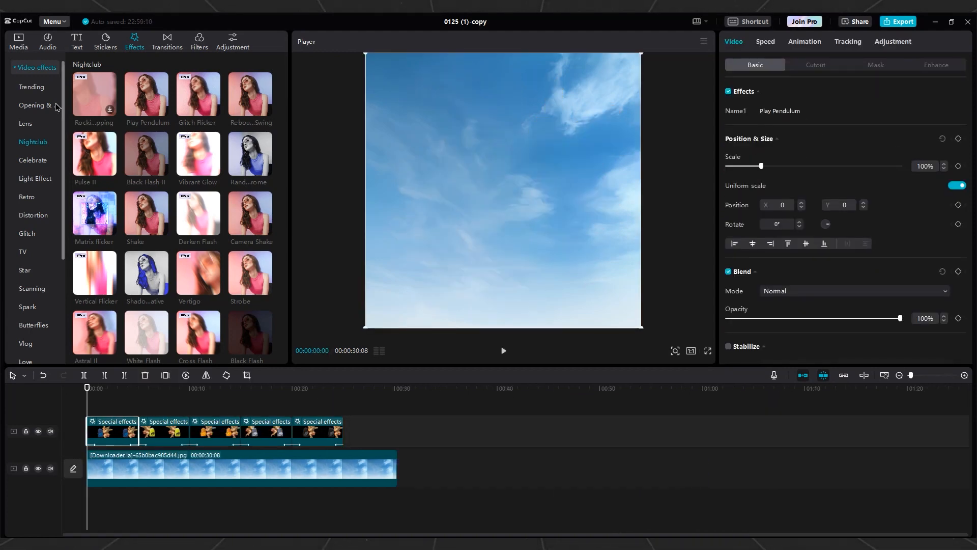
# Step: Add Rebound Swing to the sky background with Size 6 and a lower speed
pyautogui.click(145, 92)
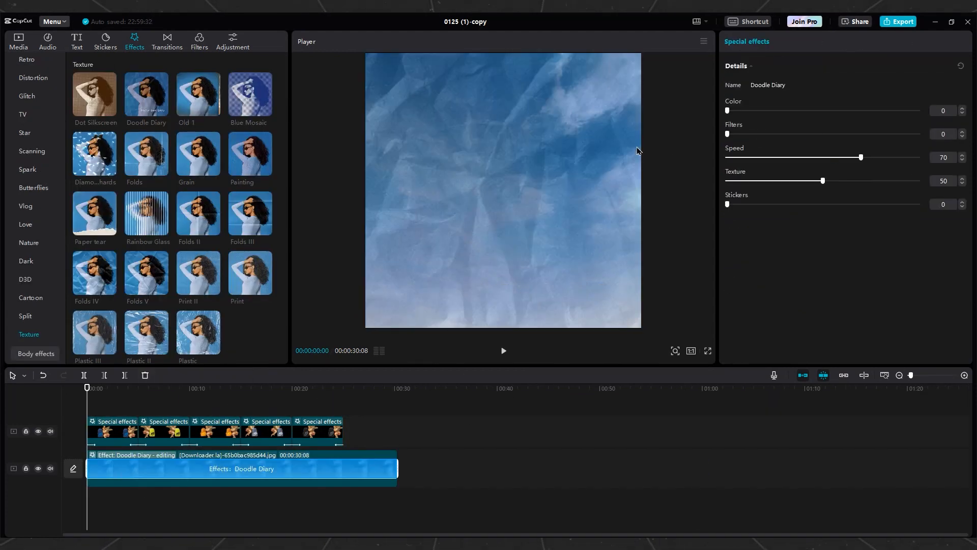
pyautogui.moveTo(823, 181); pyautogui.dragTo(745, 181)
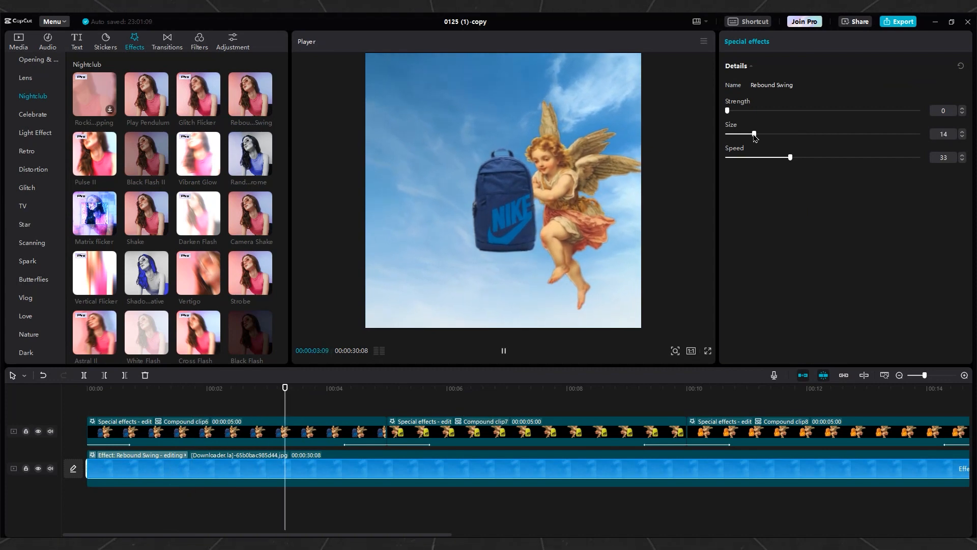
pyautogui.moveTo(752, 134); pyautogui.dragTo(735, 134)
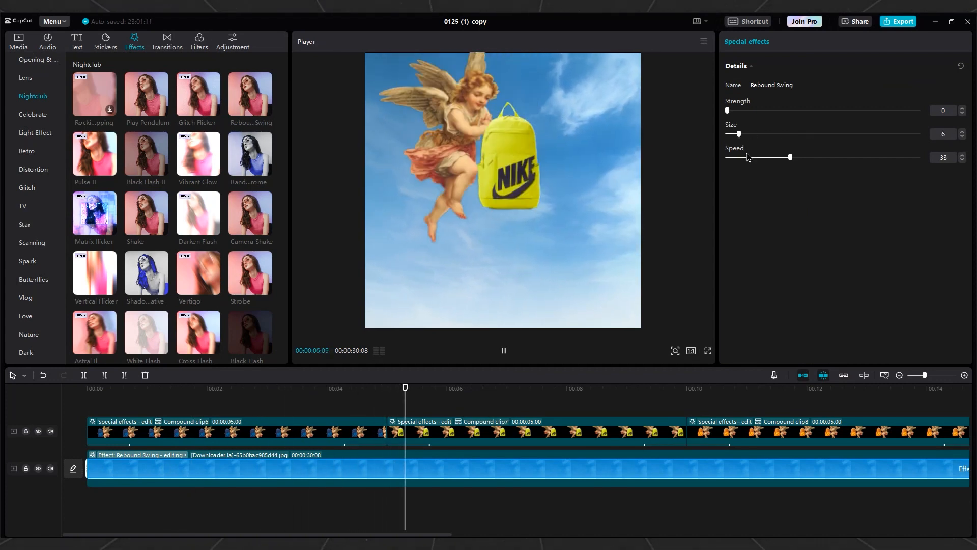
pyautogui.moveTo(790, 157); pyautogui.dragTo(748, 157)
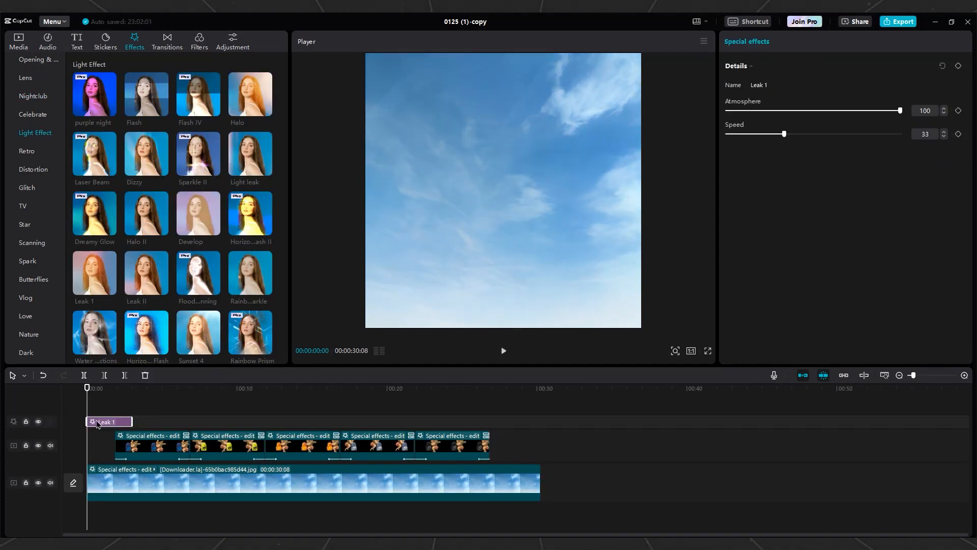
# Step: Keyframe the Leak 1 Atmosphere from 100 down to 0 shortly after the start
pyautogui.click(503, 350)
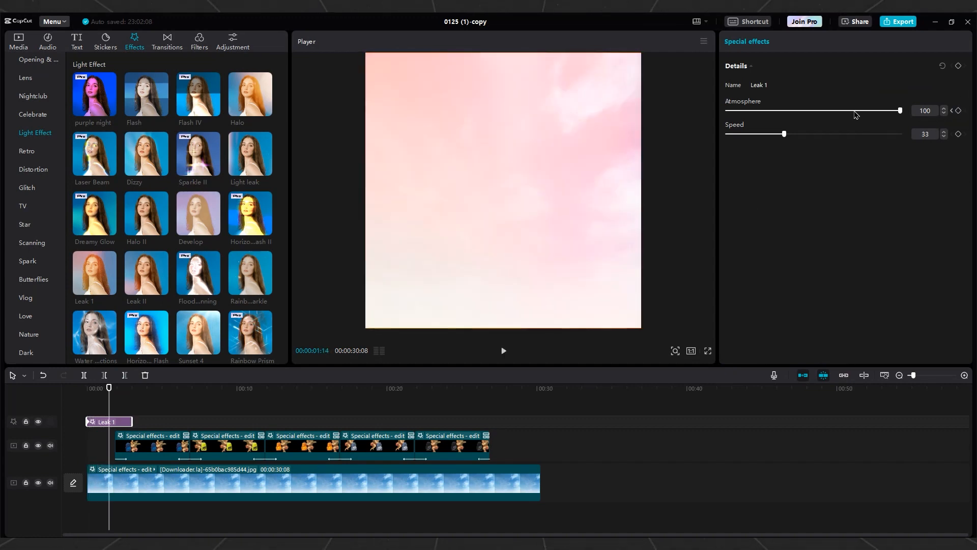
pyautogui.moveTo(898, 109); pyautogui.dragTo(727, 110)
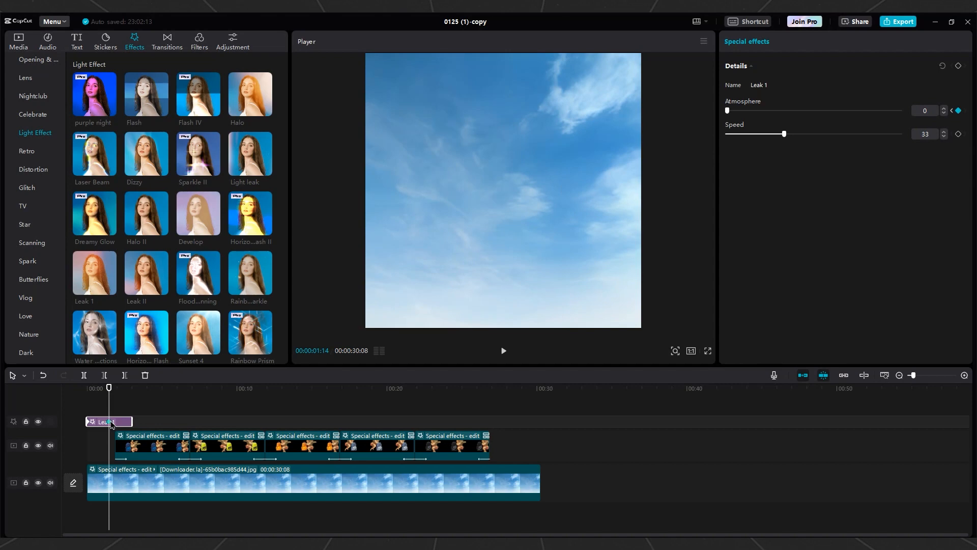
pyautogui.moveTo(727, 109); pyautogui.dragTo(864, 110)
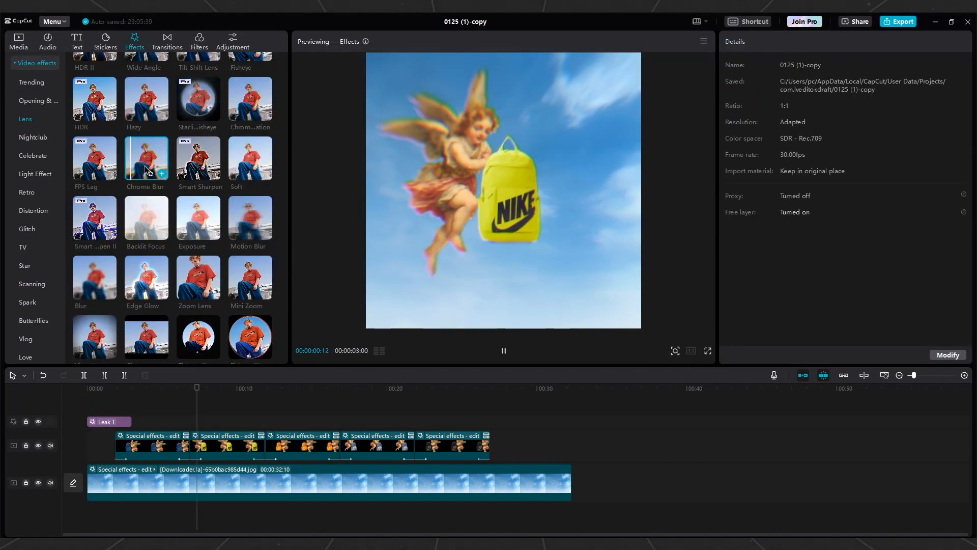
# Step: Add Chrome Blur and stretch the Hazy effect to span the full cherub-with-bag footage
pyautogui.click(146, 158)
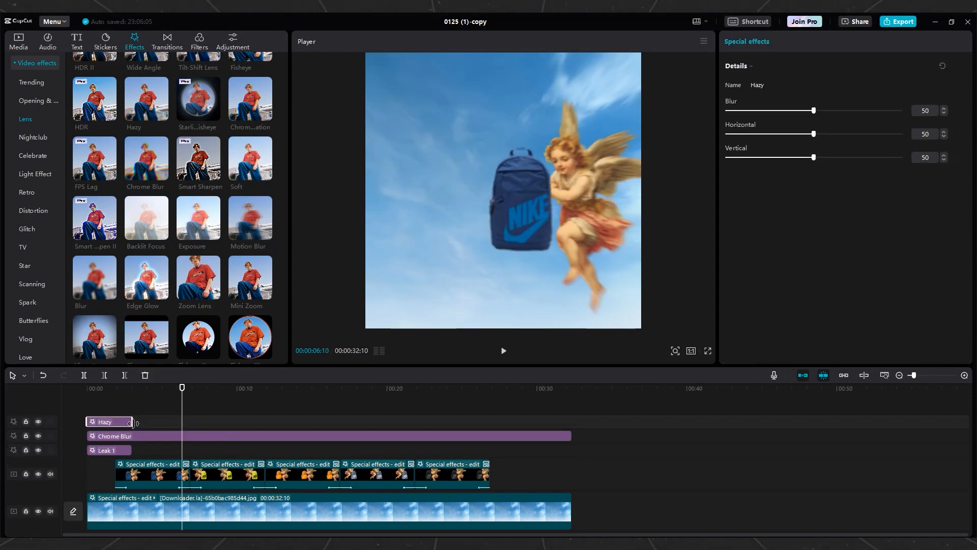
pyautogui.moveTo(131, 421); pyautogui.dragTo(570, 422)
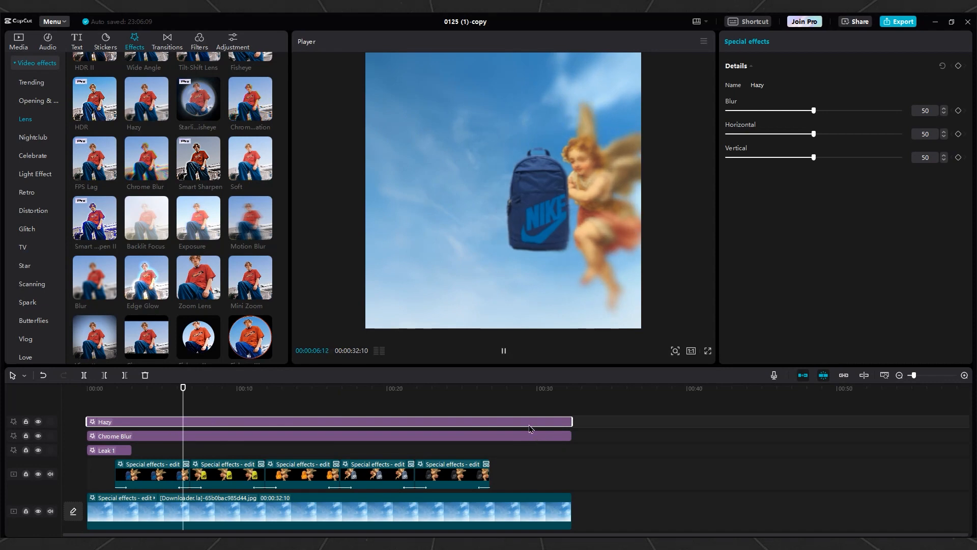
pyautogui.moveTo(813, 110); pyautogui.dragTo(759, 110)
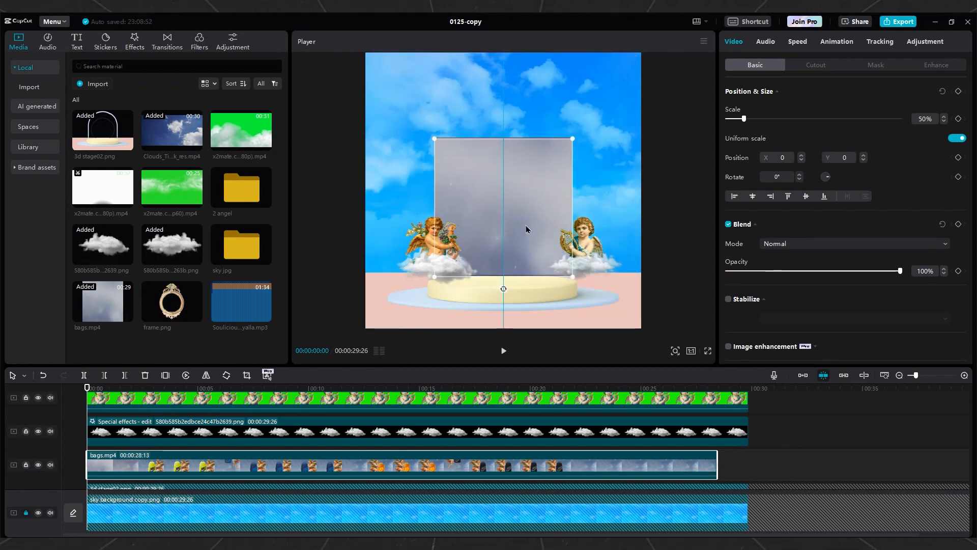
# Step: Circle-mask bags.mp4 inside the stage ring and merge it into a compound clip
pyautogui.click(875, 64)
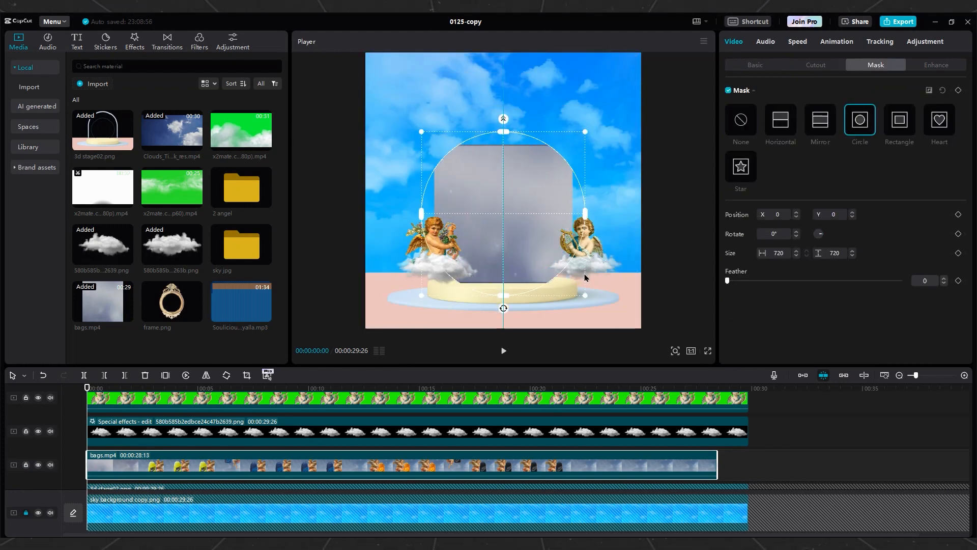
pyautogui.click(755, 65)
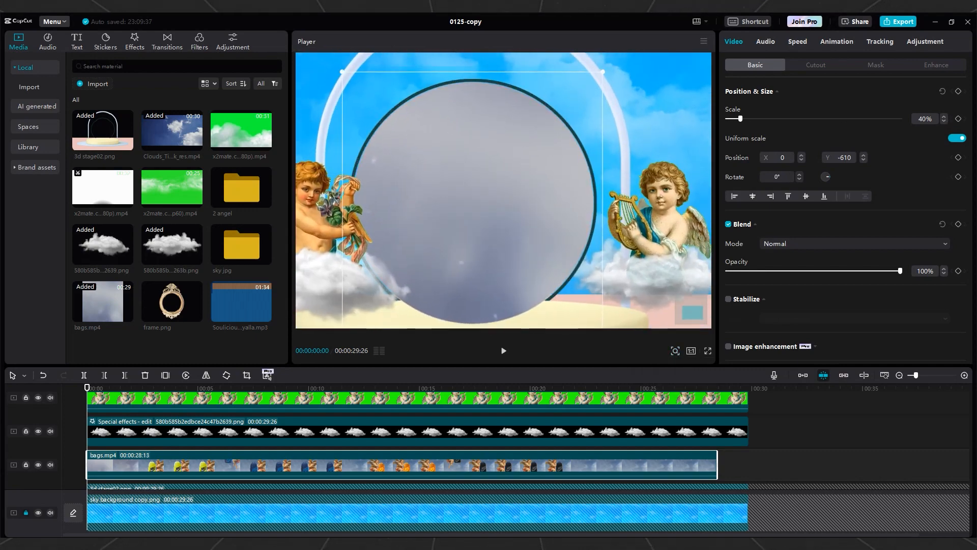
pyautogui.rightClick(399, 464)
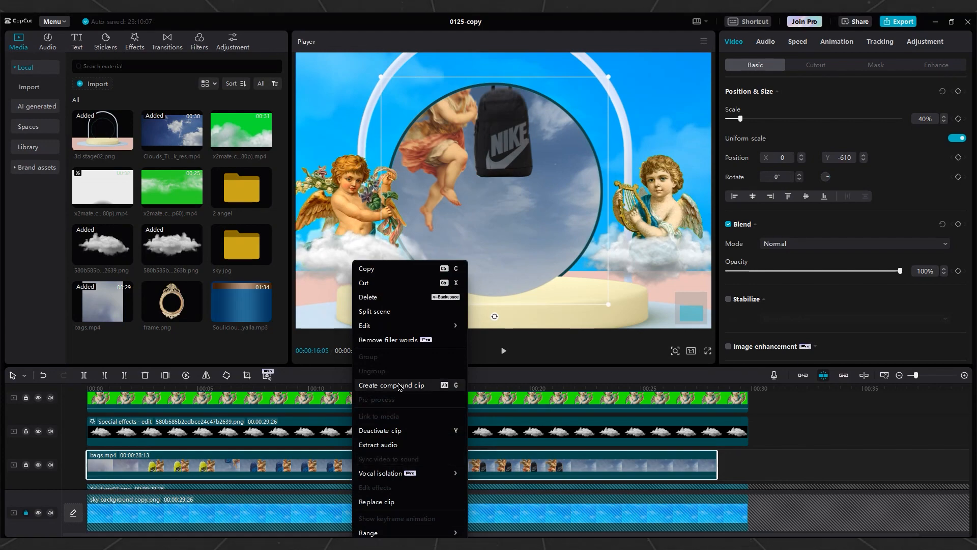
pyautogui.click(391, 385)
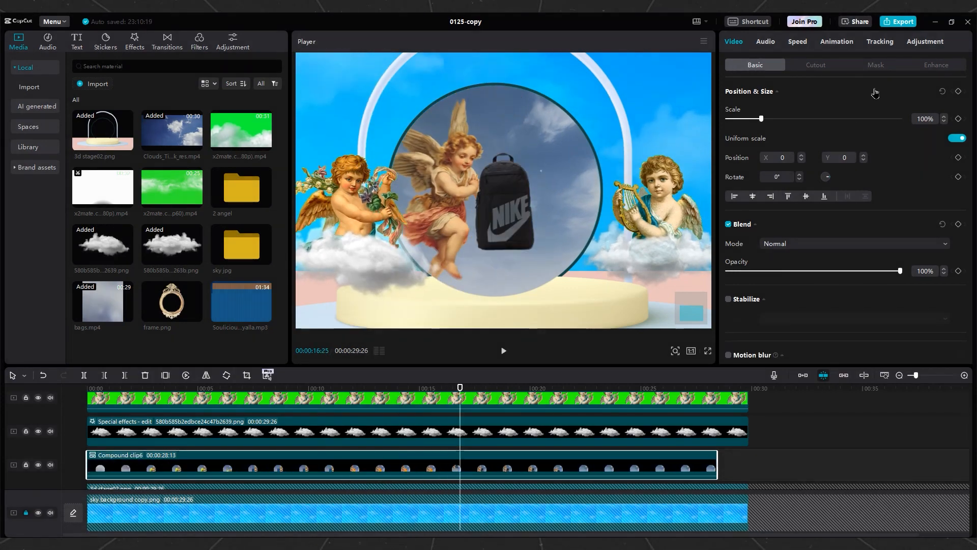
pyautogui.click(875, 65)
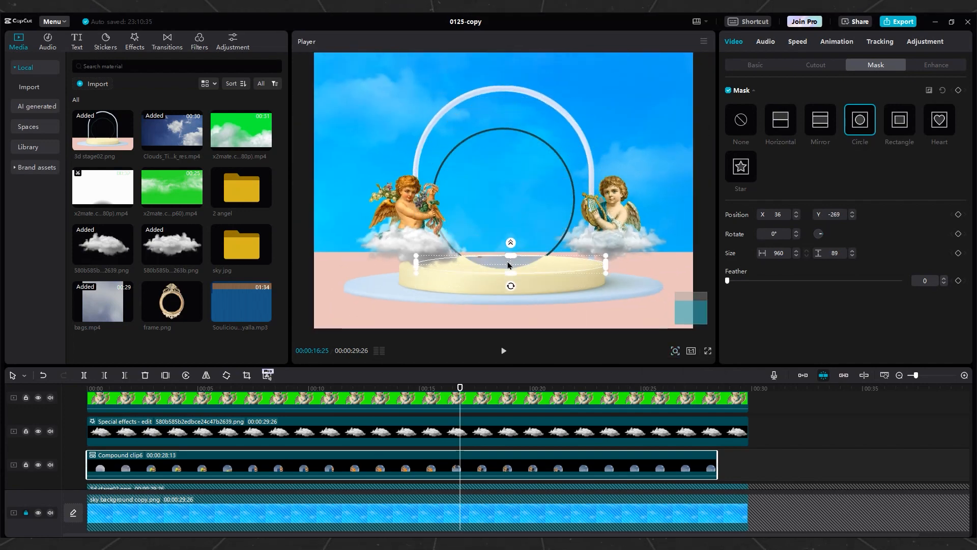
# Step: Flatten and resize the compound clip's mask into an ellipse fitting the stage top
pyautogui.moveTo(509, 255); pyautogui.dragTo(512, 232)
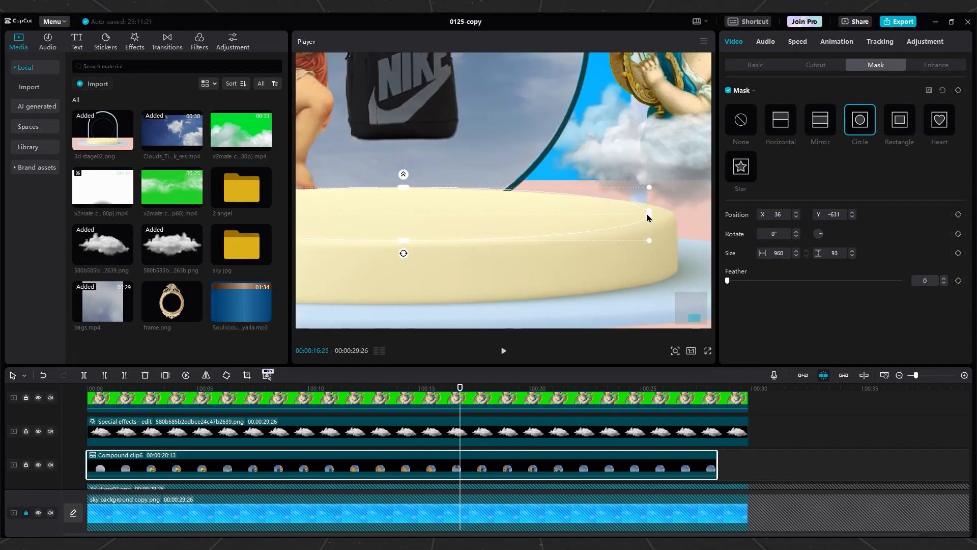
pyautogui.moveTo(648, 217); pyautogui.dragTo(526, 170)
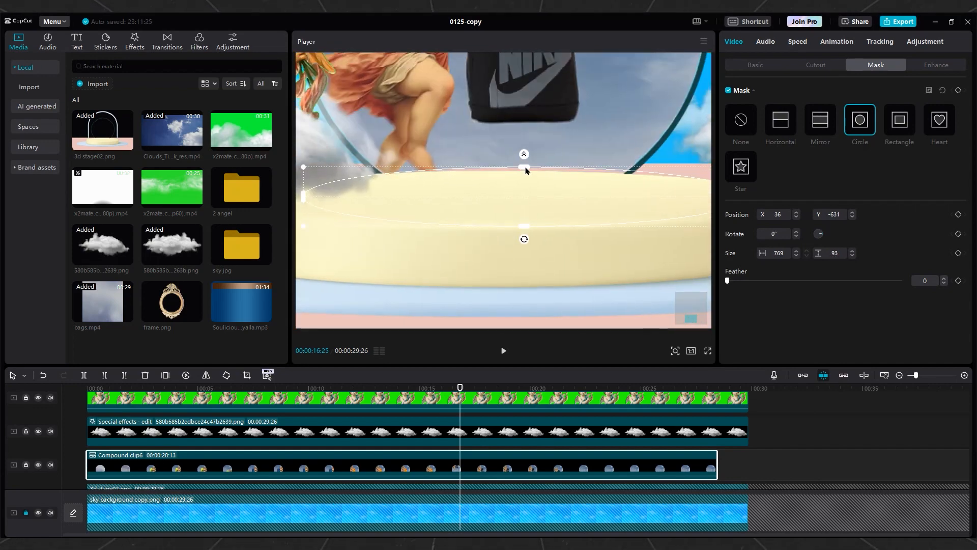
pyautogui.click(837, 41)
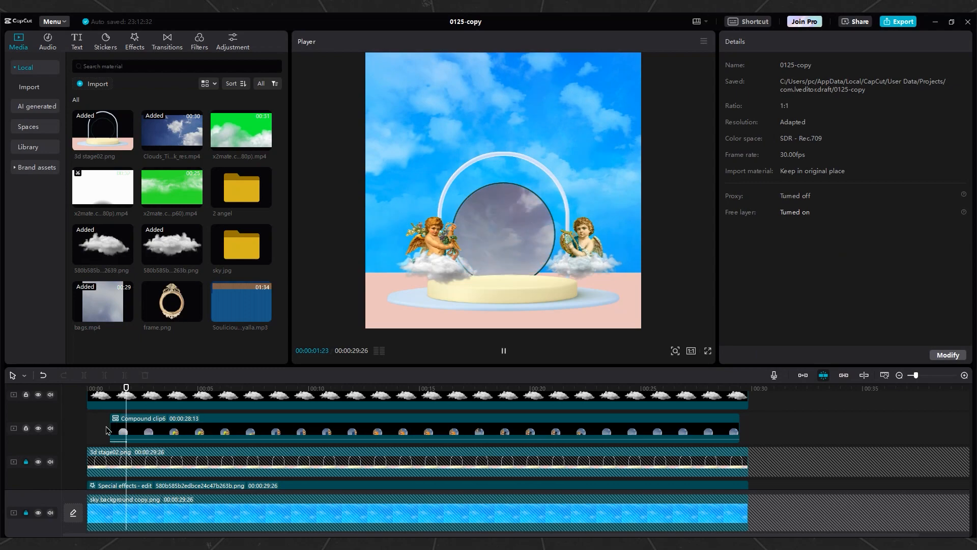
# Step: Add Blue Mosaic to the sky and blend the clouds overlay in Screen mode at 22% opacity
pyautogui.click(250, 94)
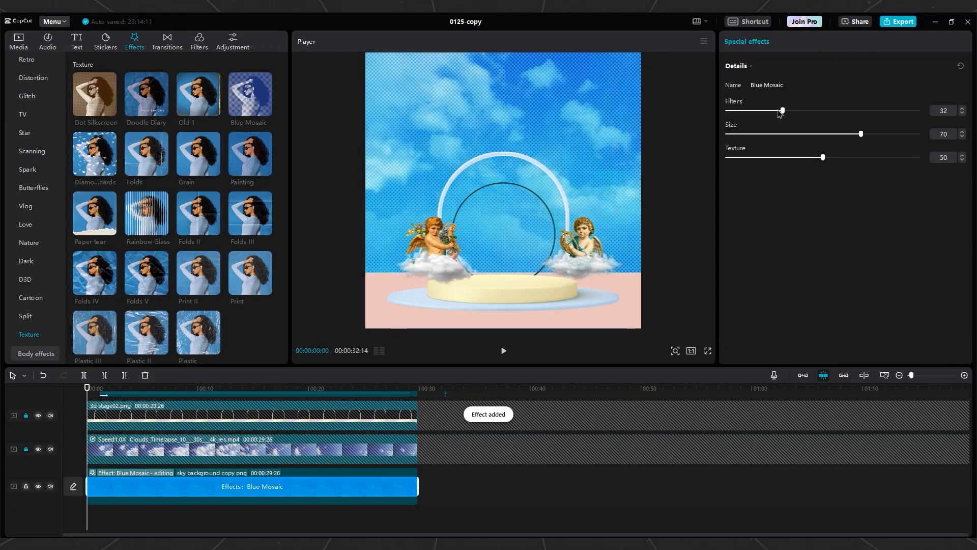
pyautogui.moveTo(822, 157); pyautogui.dragTo(745, 157)
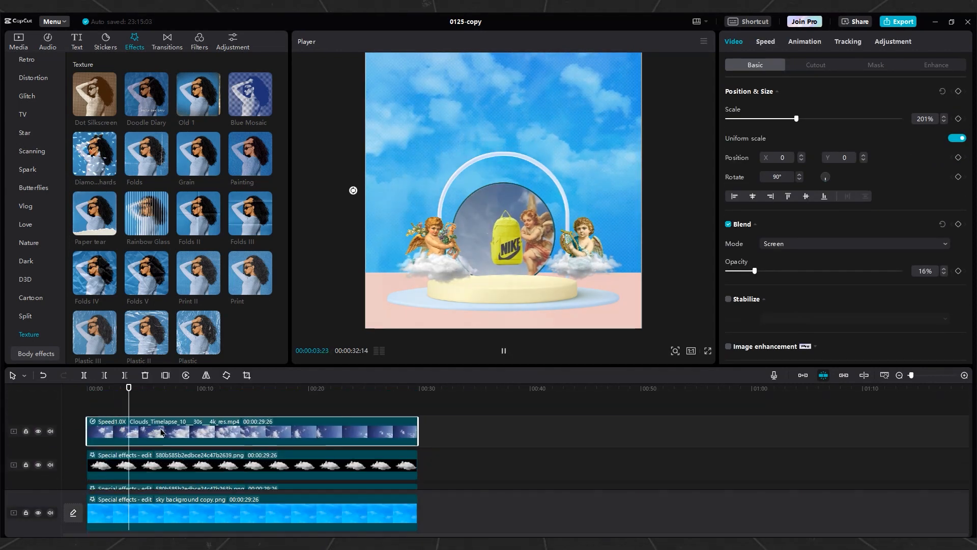
pyautogui.moveTo(755, 270); pyautogui.dragTo(765, 234)
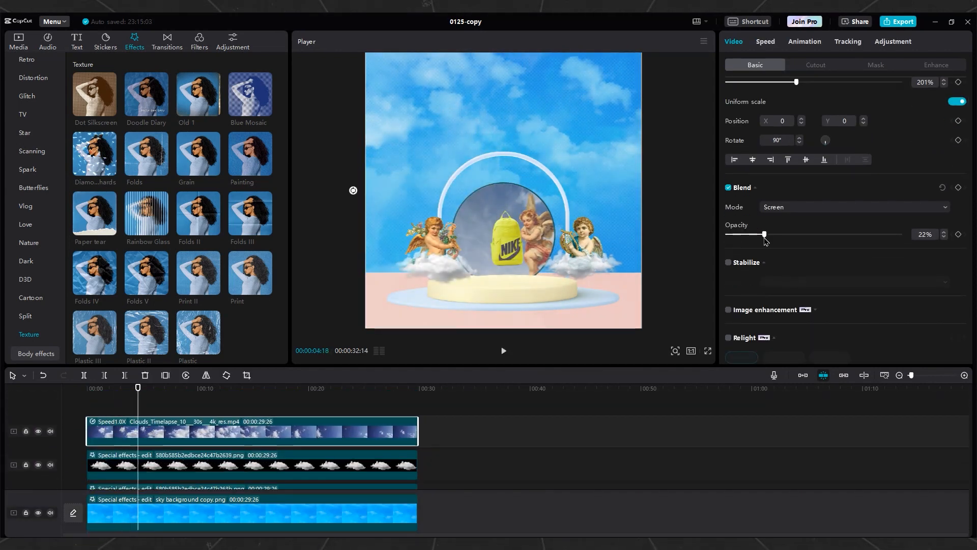
pyautogui.click(77, 41)
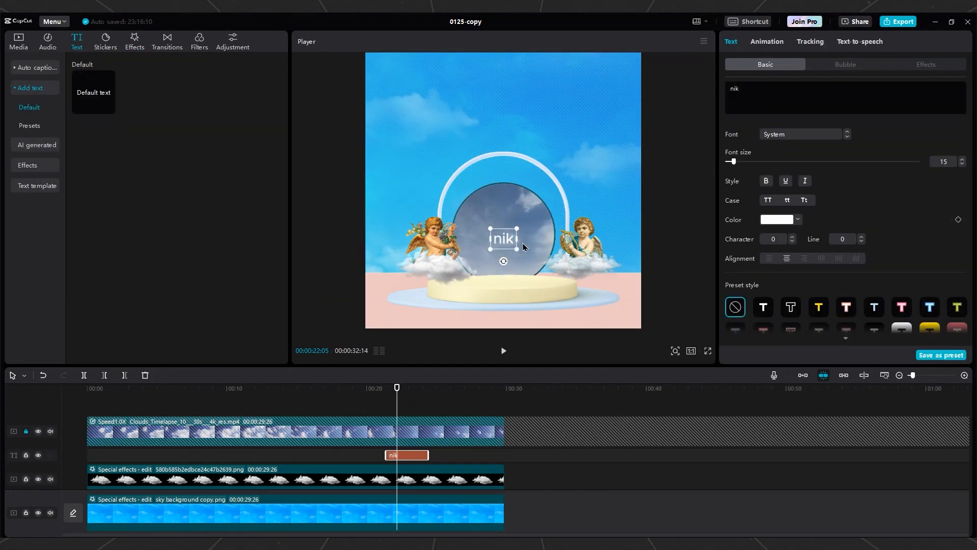
# Step: Give the NIKE title a new font and an entrance animation
pyautogui.click(801, 134)
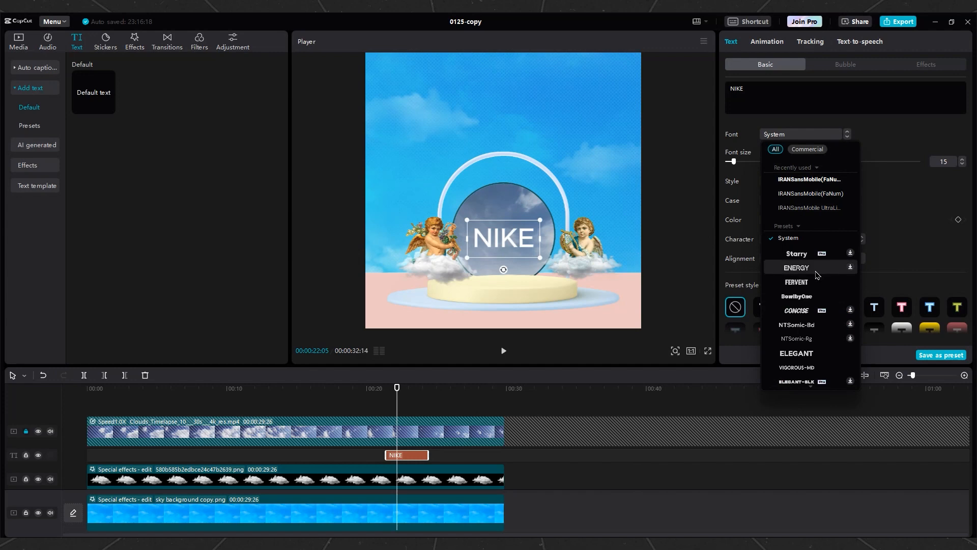
pyautogui.click(765, 41)
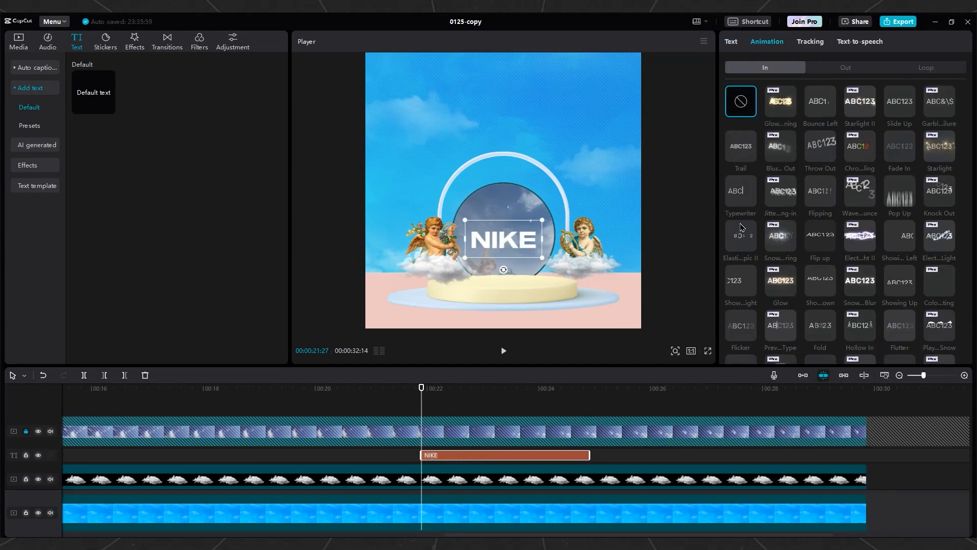
pyautogui.click(845, 67)
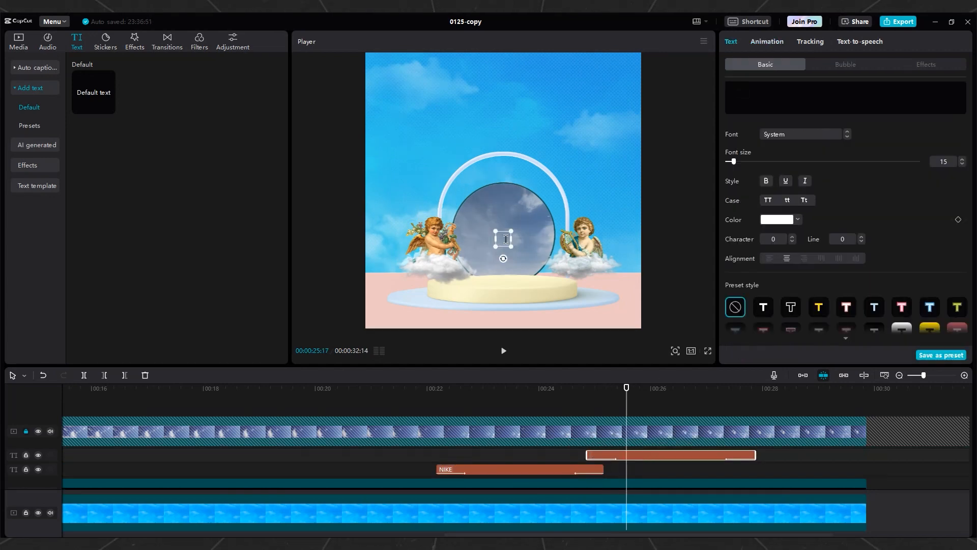
# Step: Type the handle 'Mr_Pedi' into the second text clip spanning the mirror
pyautogui.write('mr_ped')
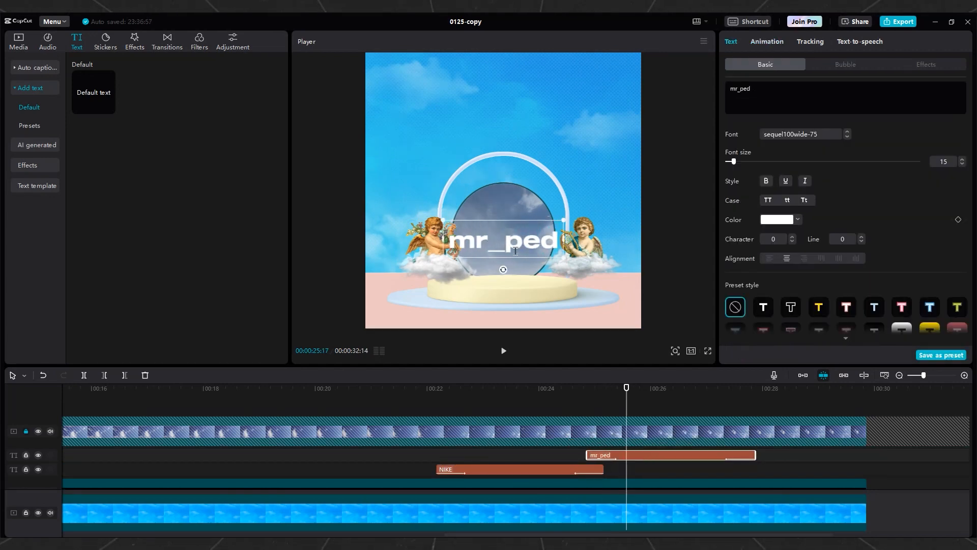
pyautogui.write('Mr_Pedi')
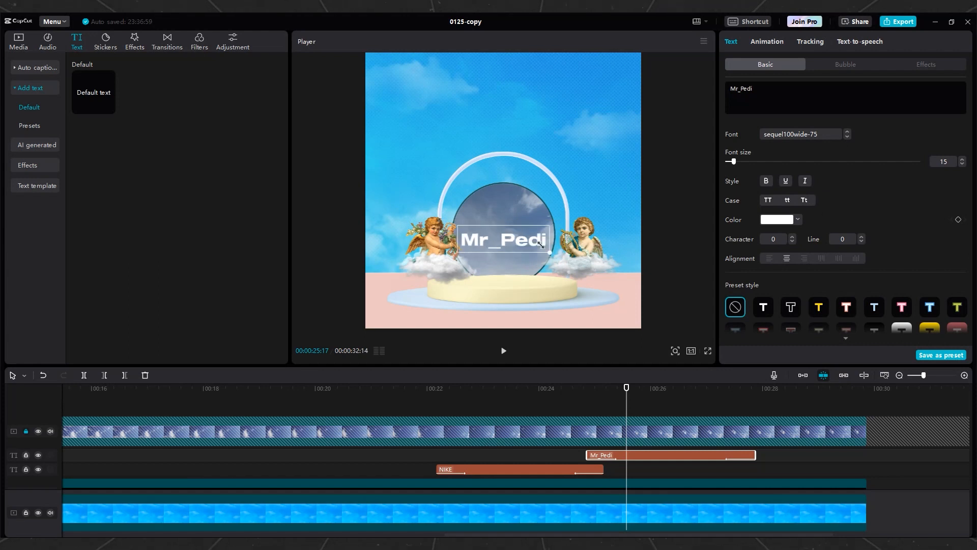